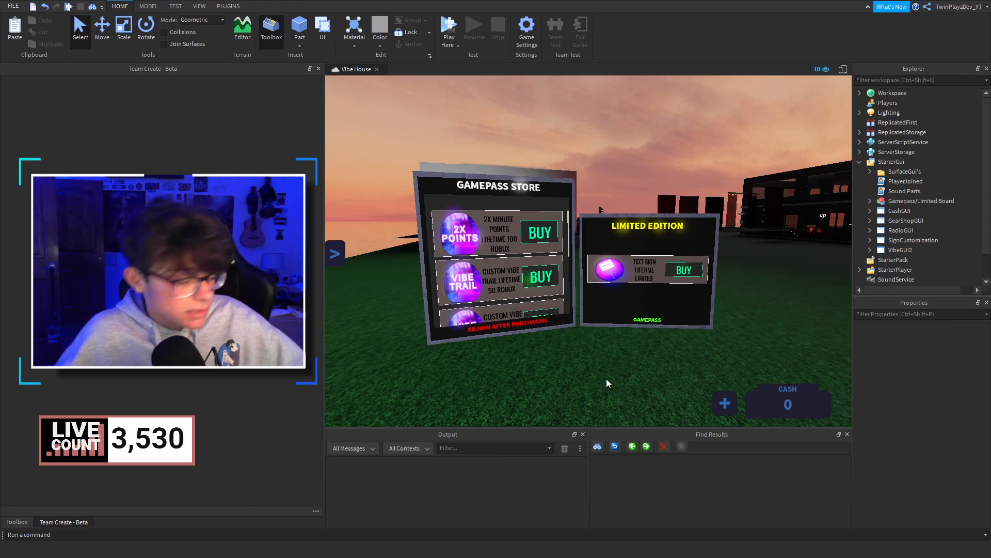
mouse_move(581, 369)
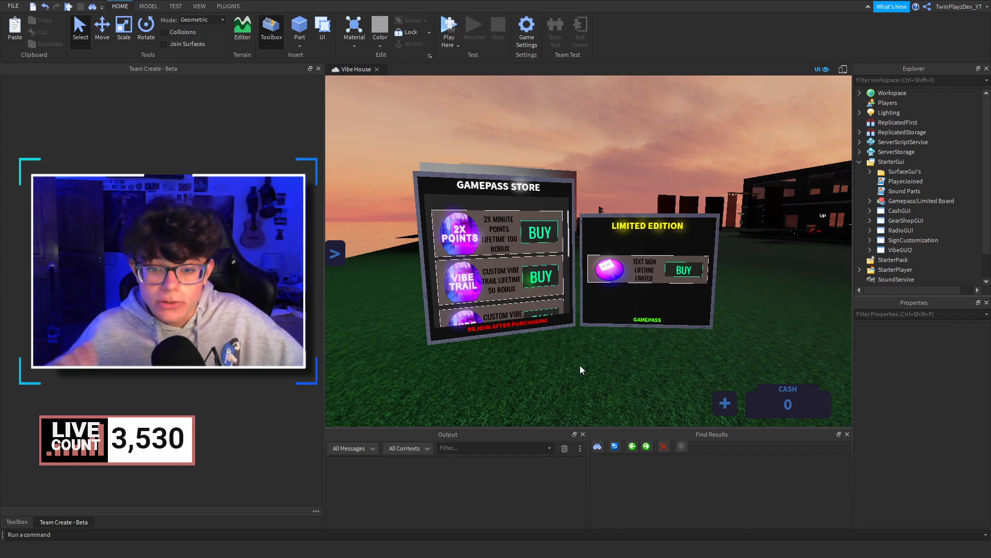
mouse_move(610, 382)
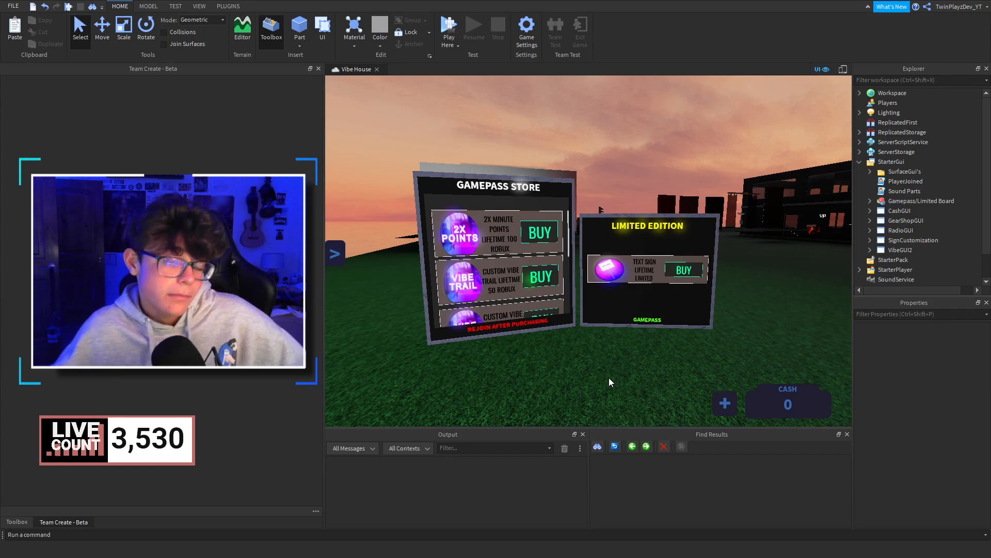
mouse_move(608, 363)
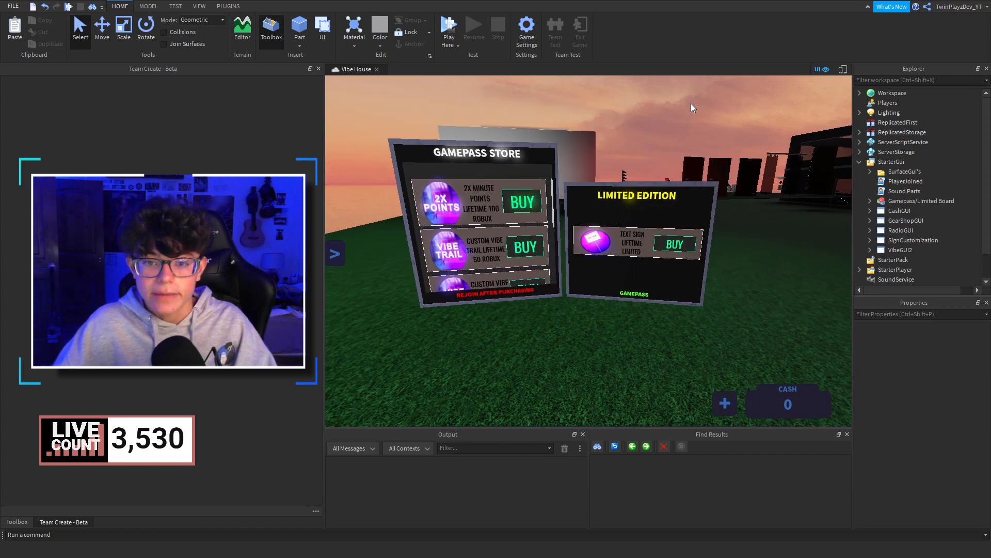
Expand Gamepass/Limited Board and its StarterGui part to reveal GamepassGui and LimitedGui in the SurfaceGui's folder
left_click(464, 308)
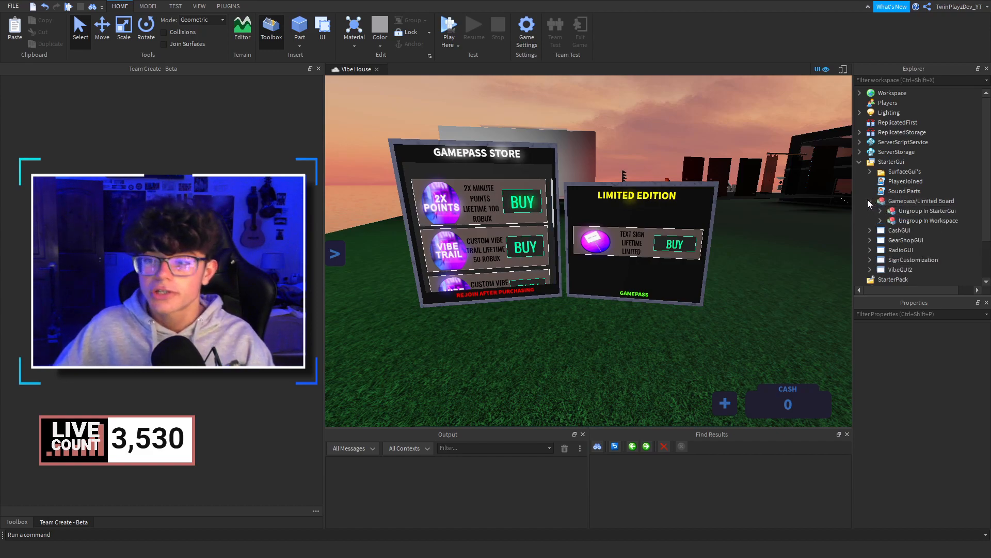
left_click(870, 201)
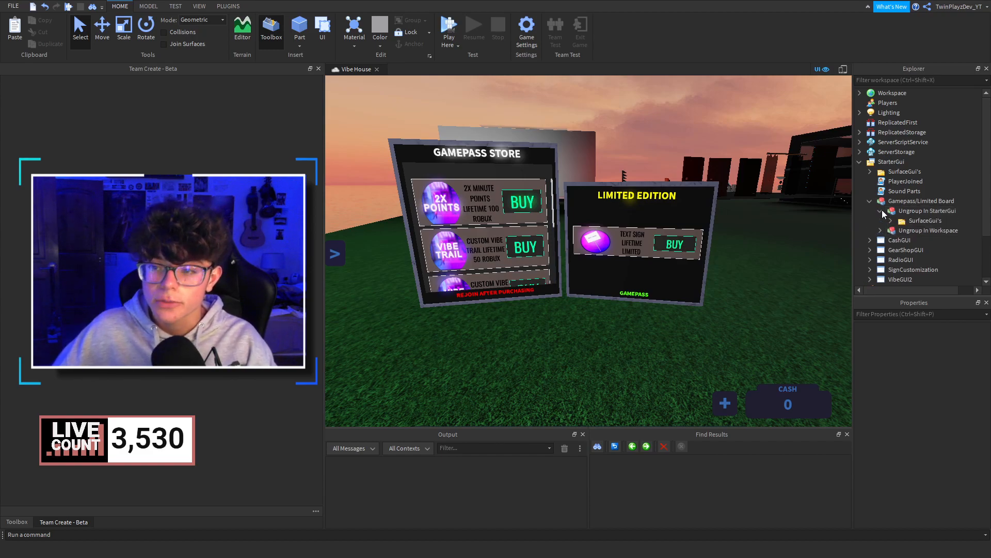
left_click(929, 240)
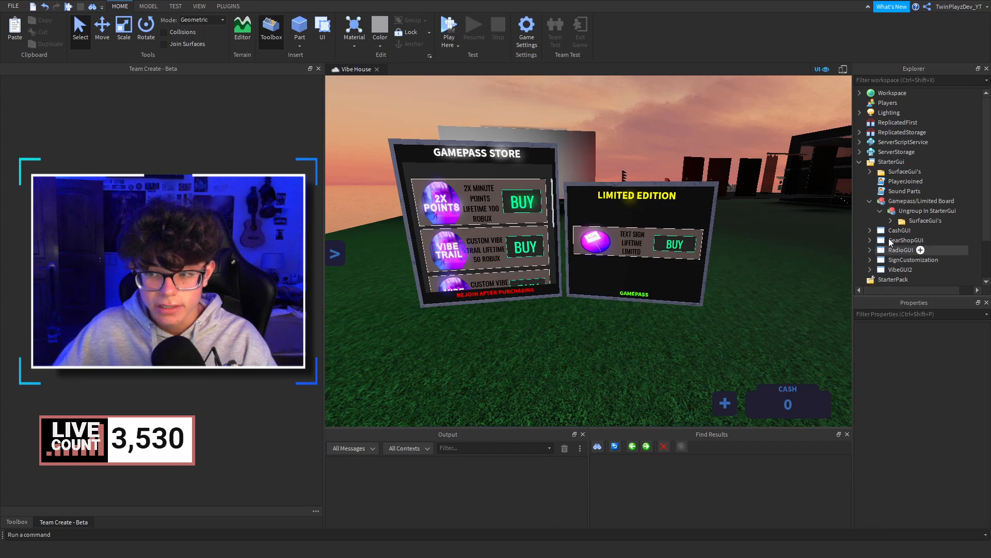
left_click(892, 221)
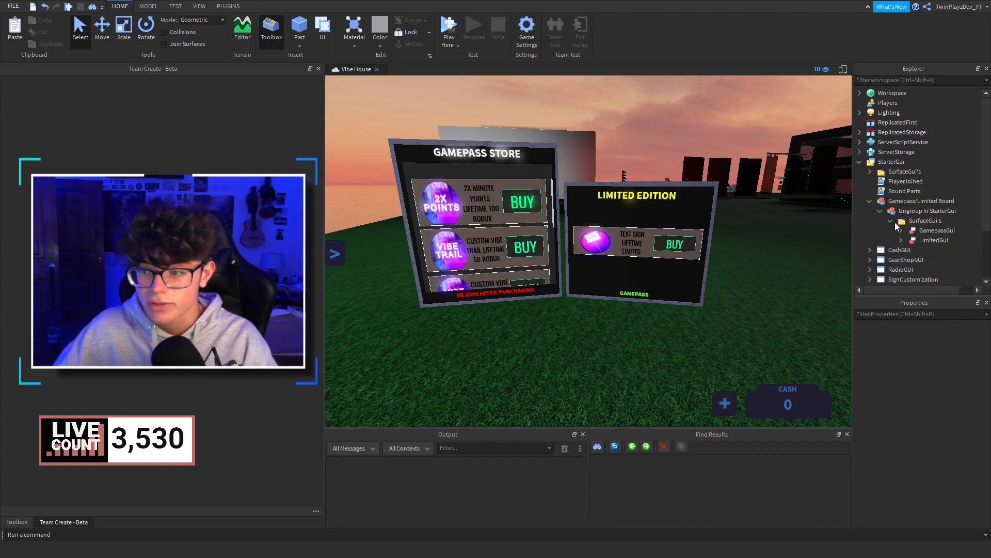
left_click(926, 220)
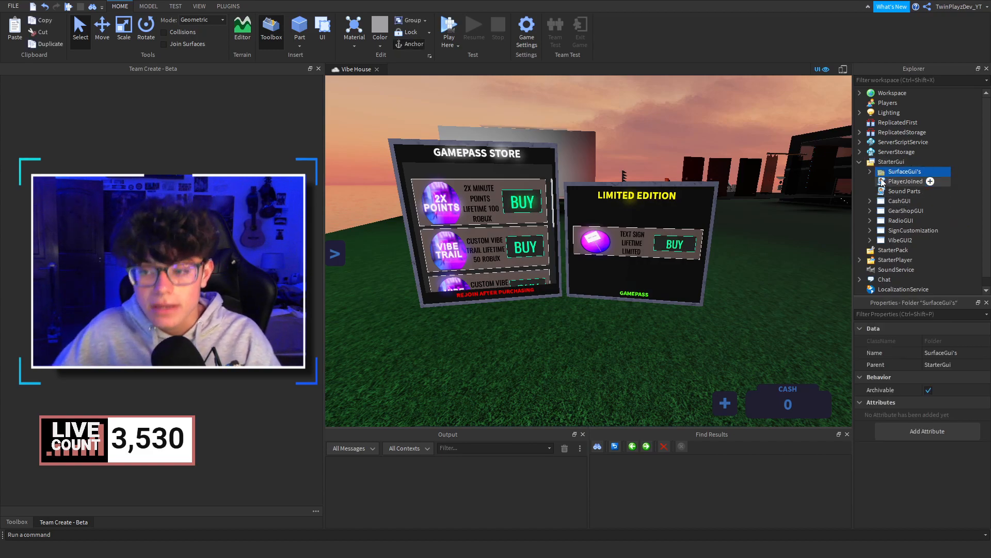
left_click(869, 172)
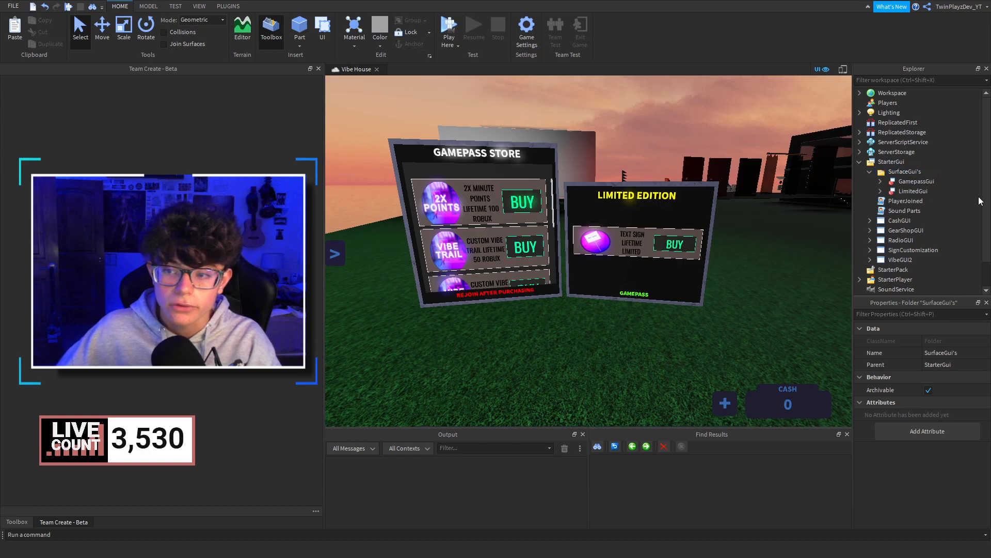
left_click(913, 191)
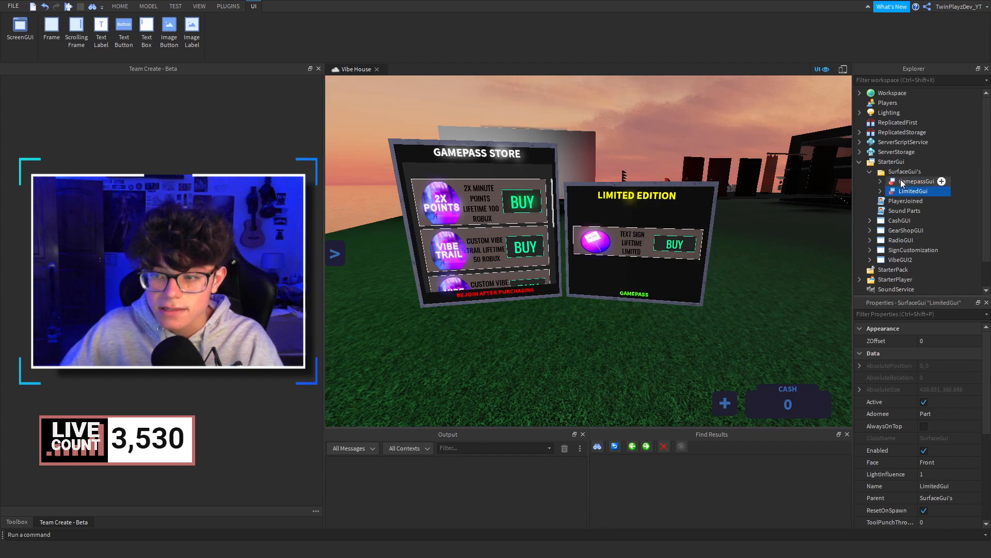
left_click(908, 181)
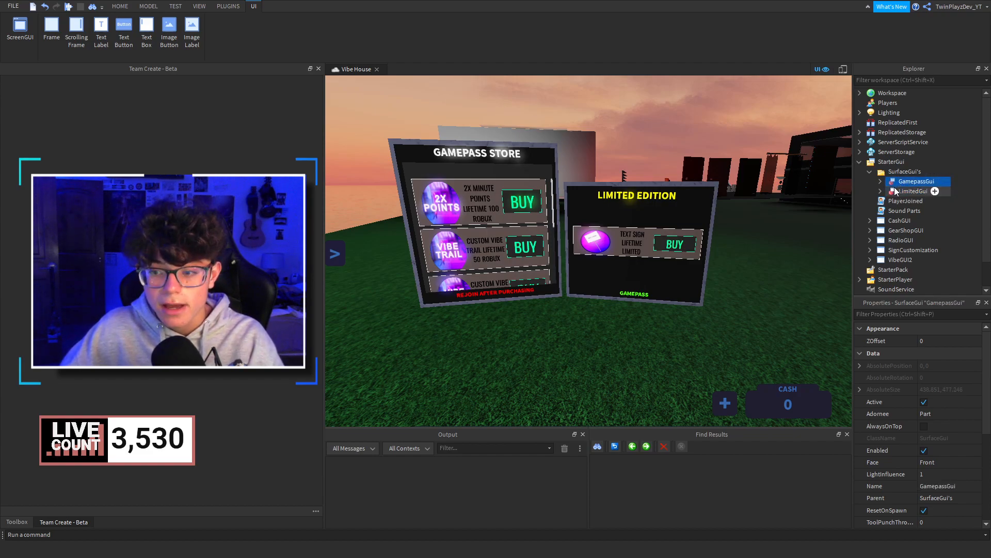
left_click(912, 191)
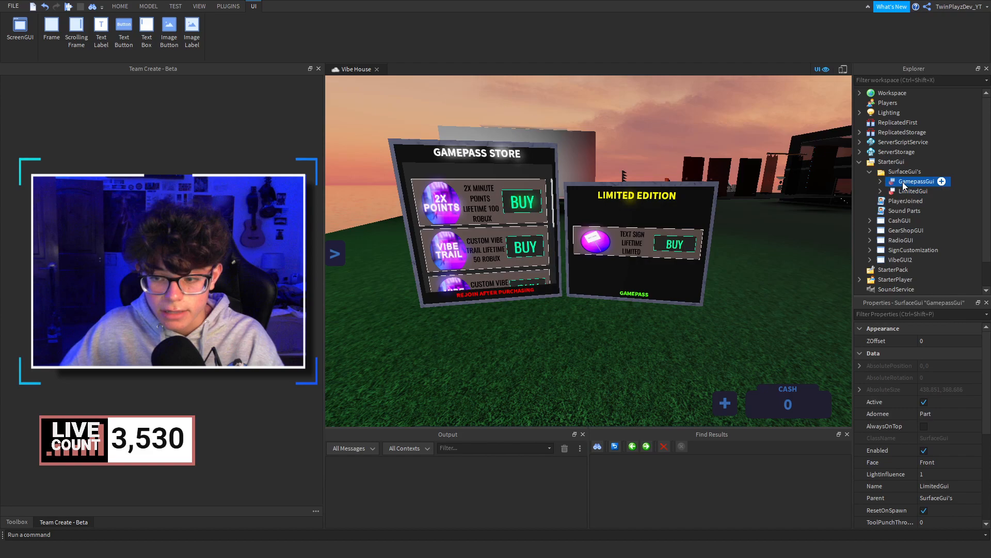
left_click(911, 191)
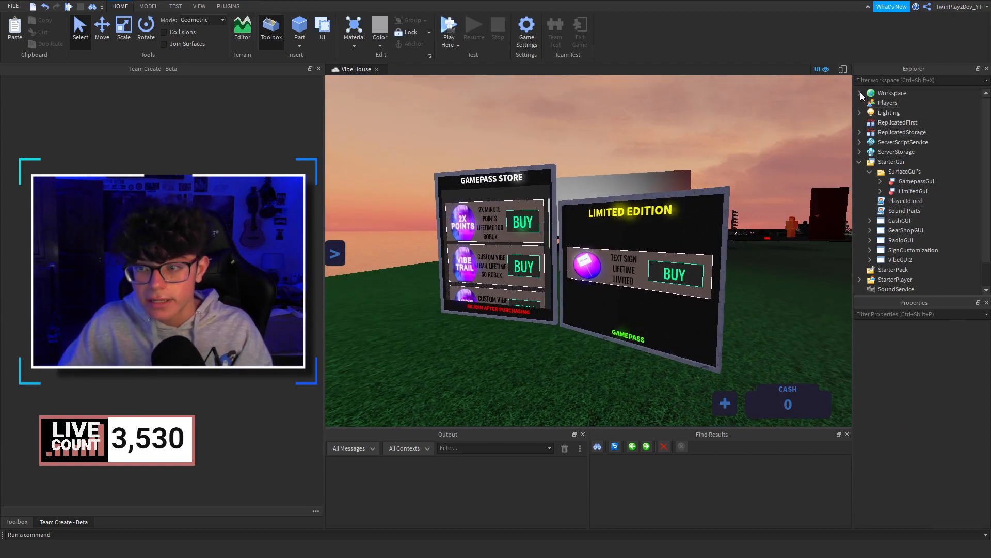
left_click(914, 200)
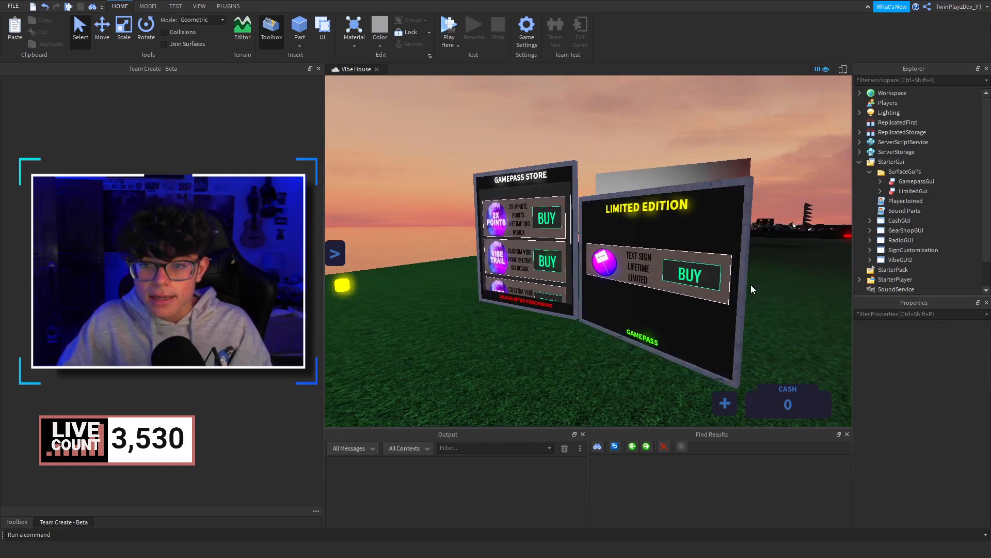
left_click(913, 190)
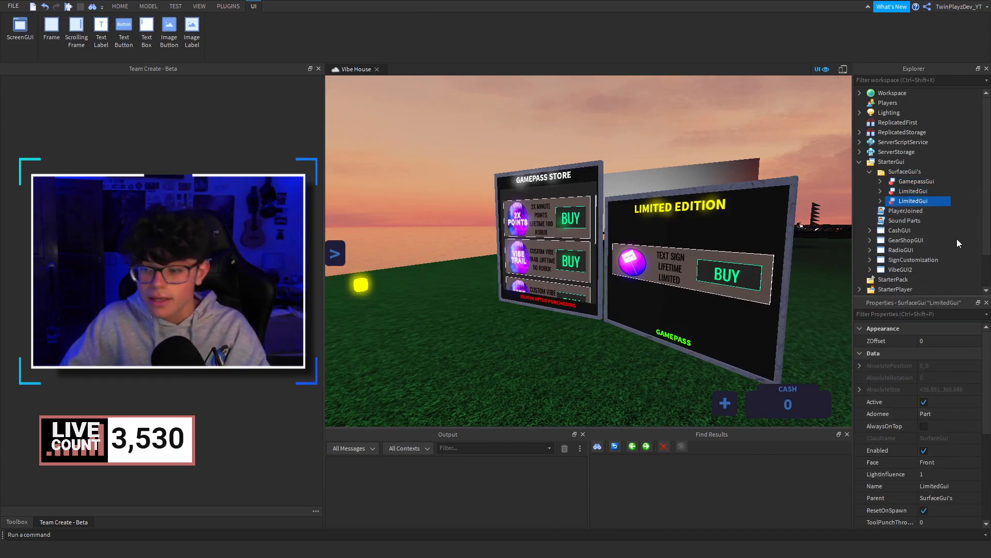
left_click(914, 181)
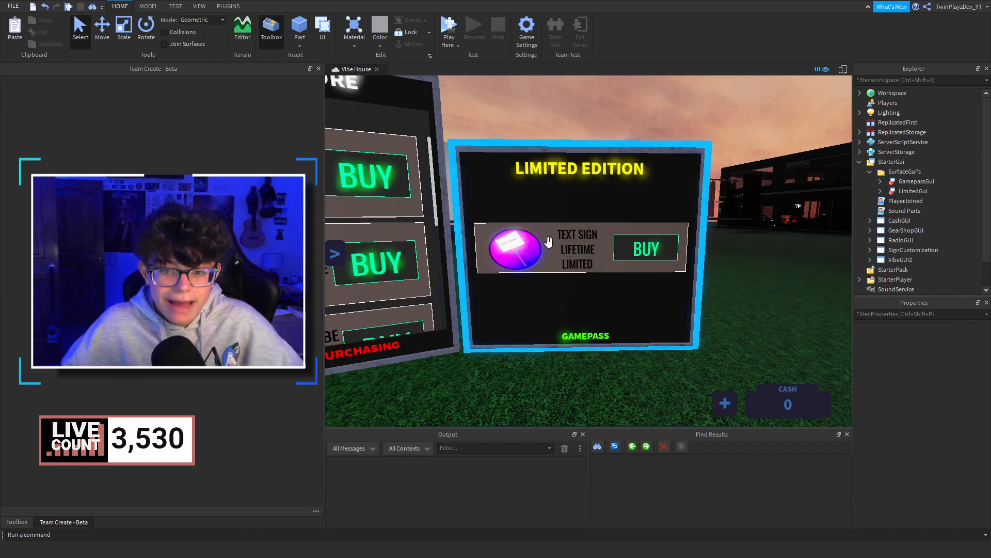
mouse_move(610, 282)
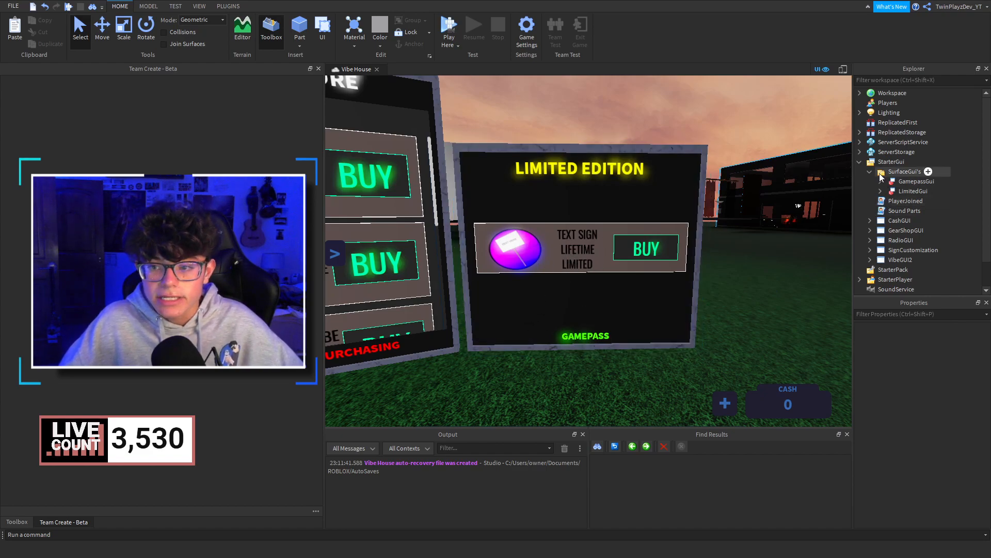
Inspect GamepassGiver(Glow)'s GlowStick tool line in ServerScriptService and the tools kept in ServerStorage
left_click(860, 141)
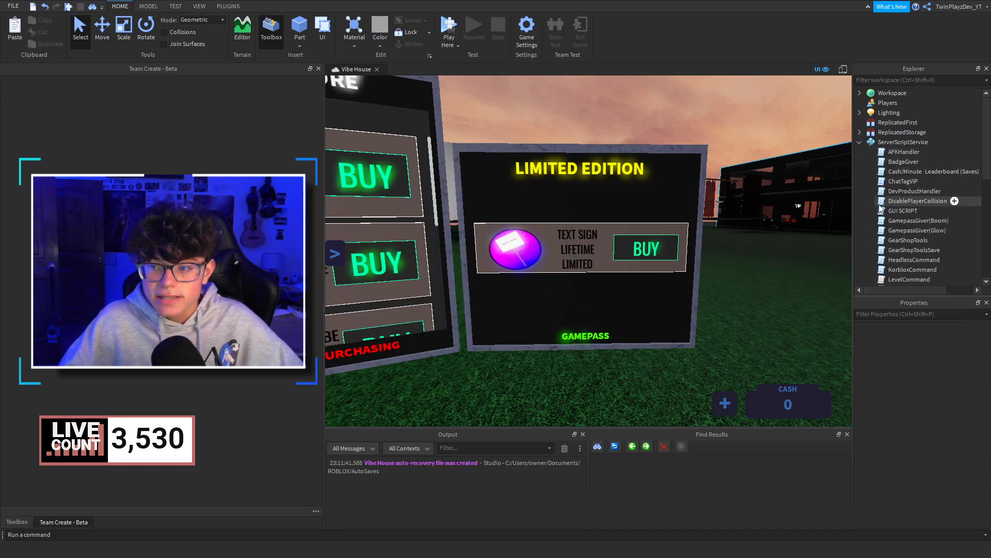
double_click(917, 230)
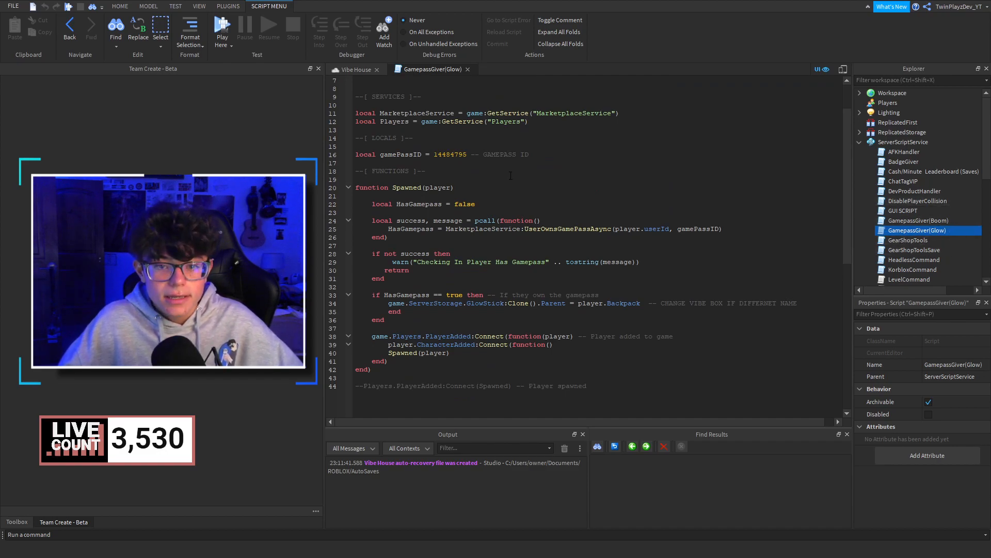
double_click(449, 154)
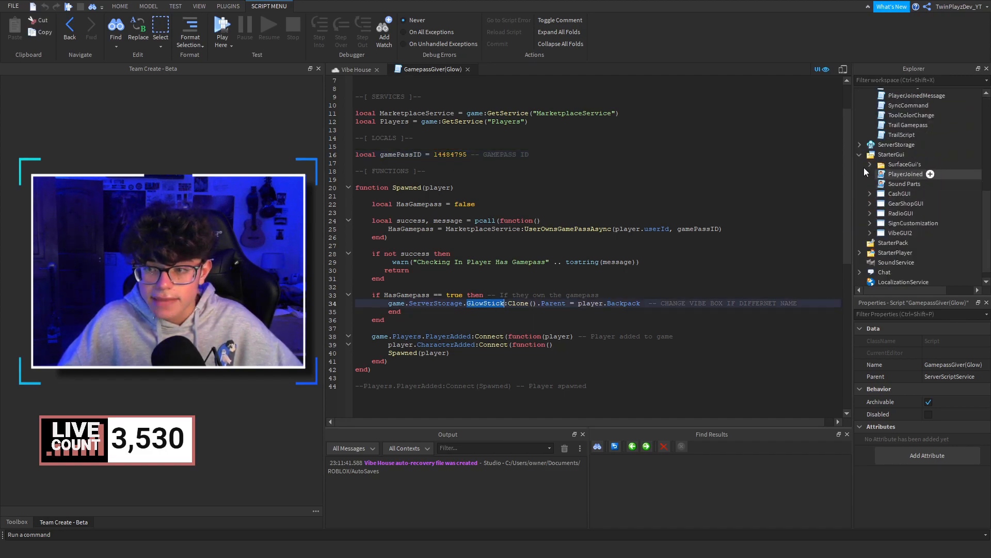
left_click(860, 145)
type("Sign")
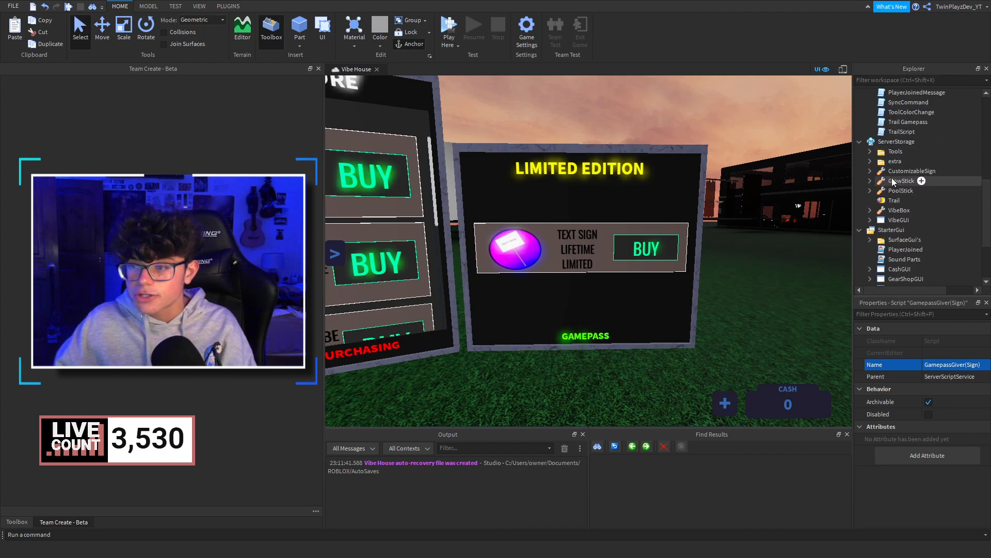
Make GamepassGiver(Sign) clone the CustomizableSign tool from ServerStorage instead of GlowStick
left_click(912, 170)
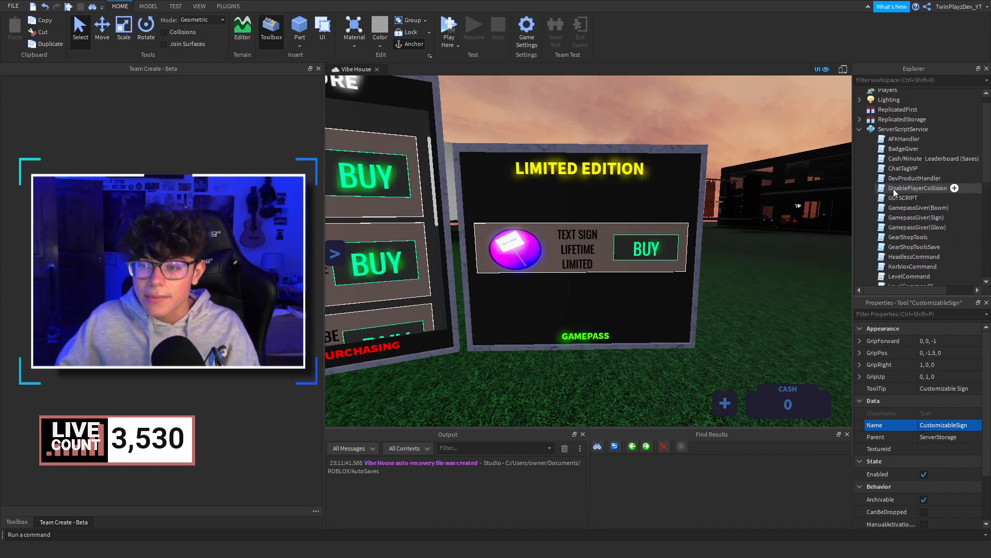
double_click(902, 197)
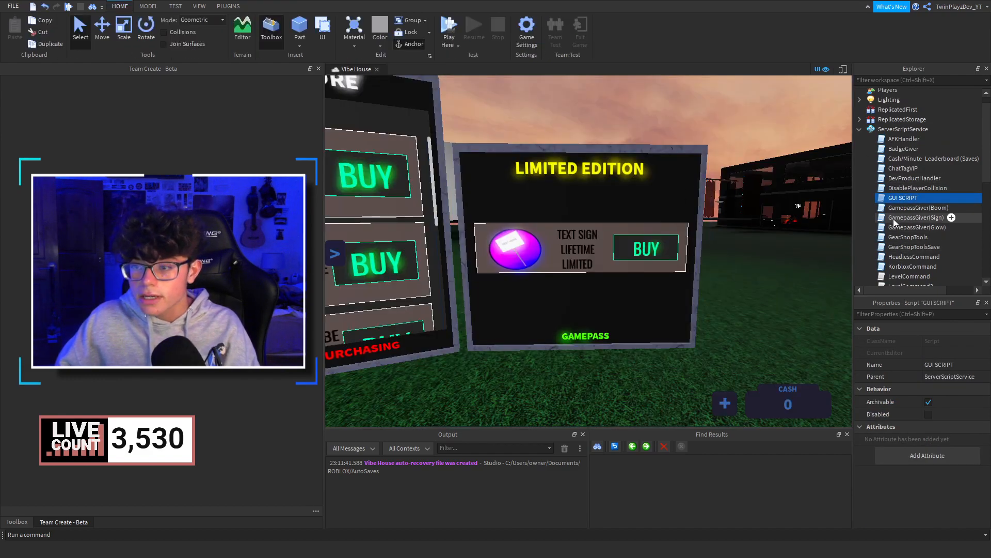
double_click(918, 218)
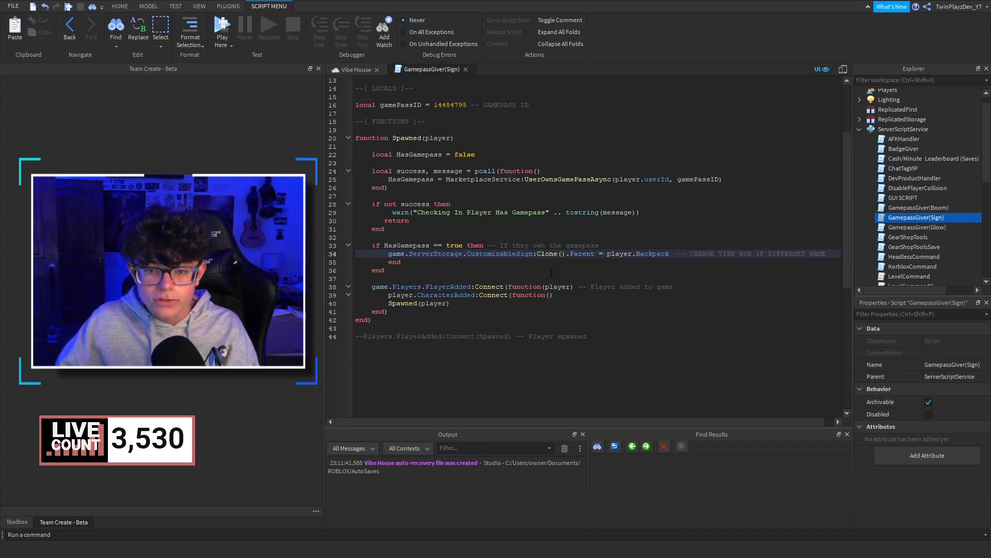
double_click(500, 254)
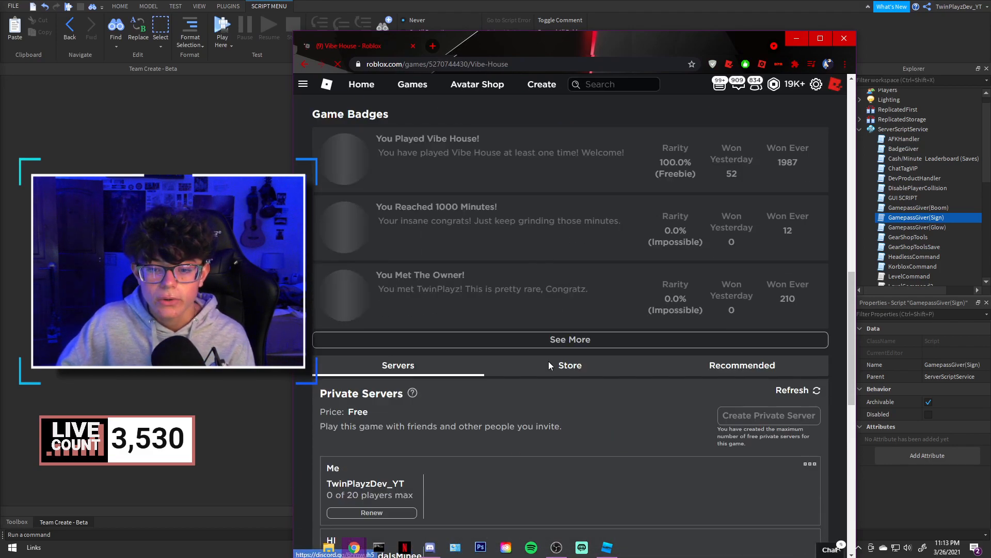
Start a new game pass from the Vibe House Store and begin choosing its image
left_click(569, 365)
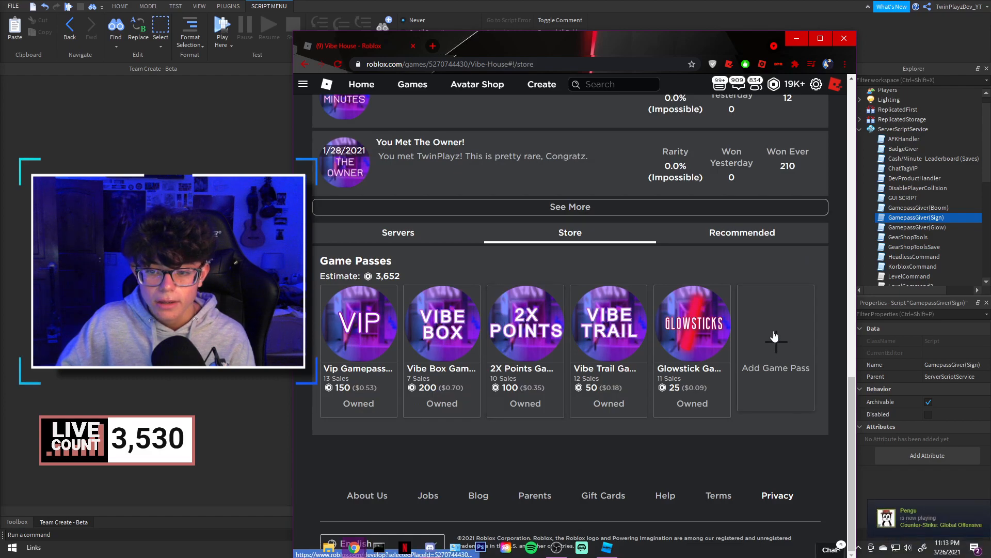
left_click(775, 348)
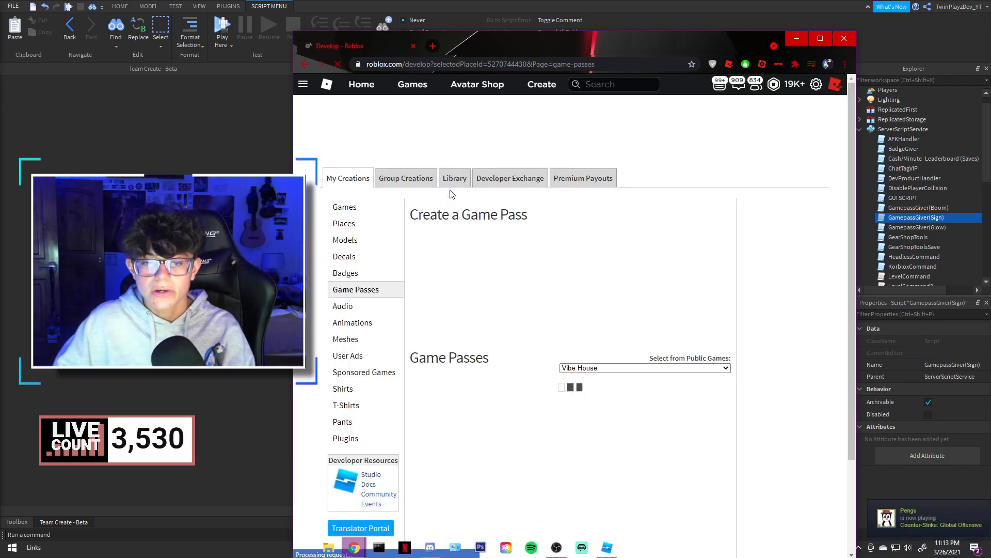
scroll("down", 3)
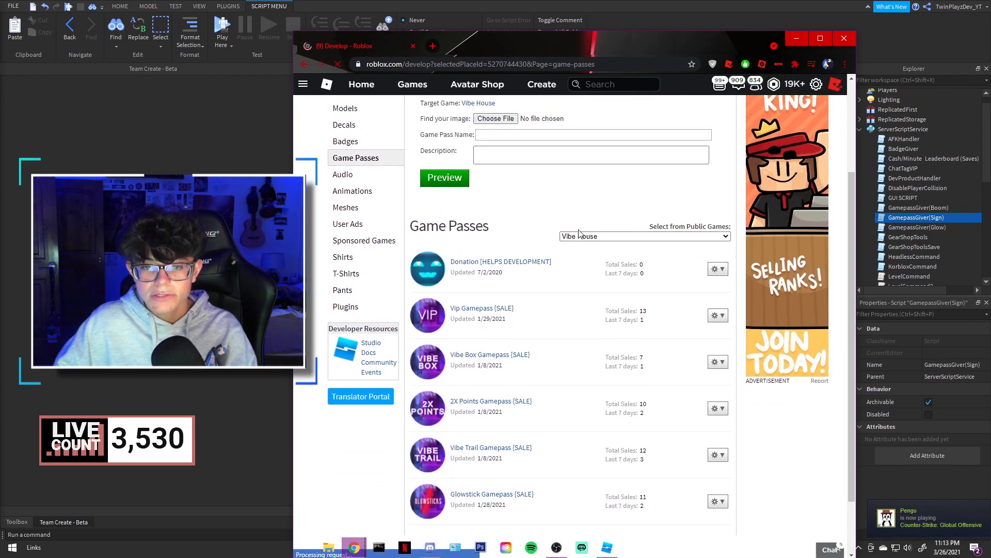
left_click(495, 117)
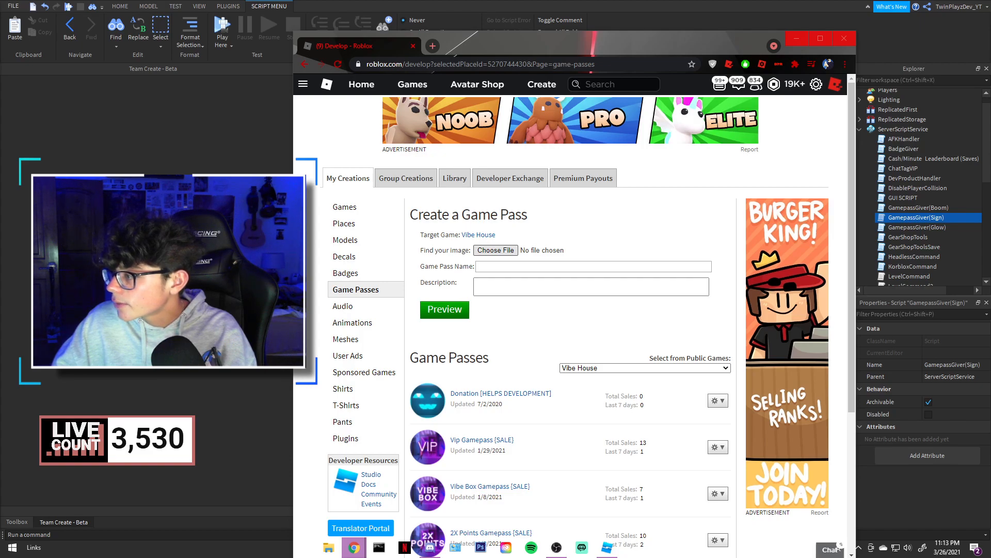
Create the [LIMITED EDITION] Custom Sign pass with sign.png, described 'Buy now before its gone!'
type("sign")
type("[")
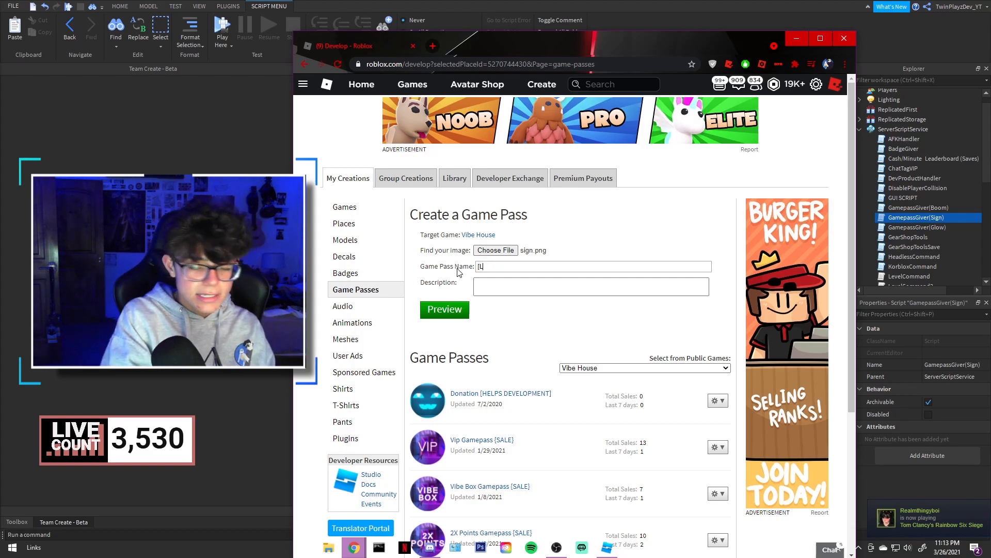
type("IMITED EDITION] Custom Sign")
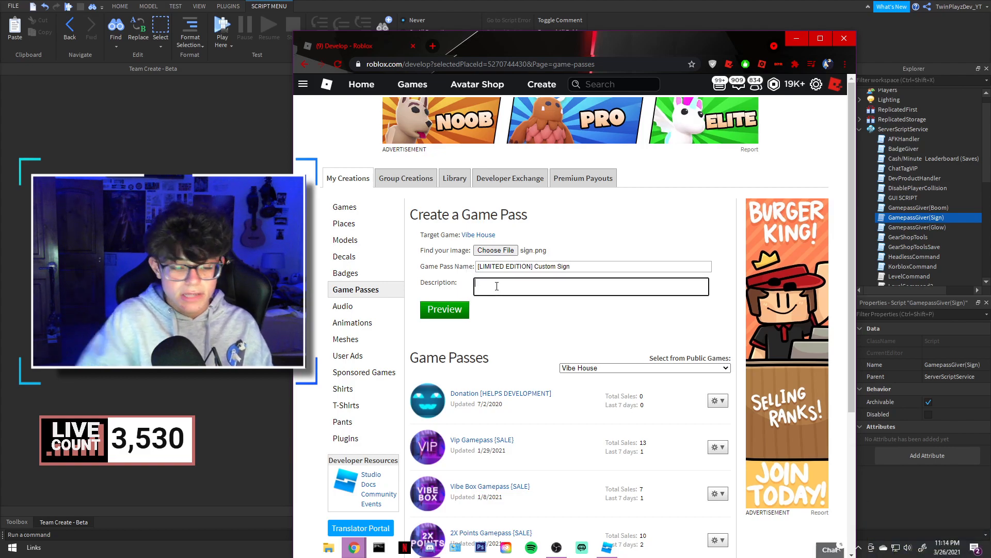
type("Buy now before")
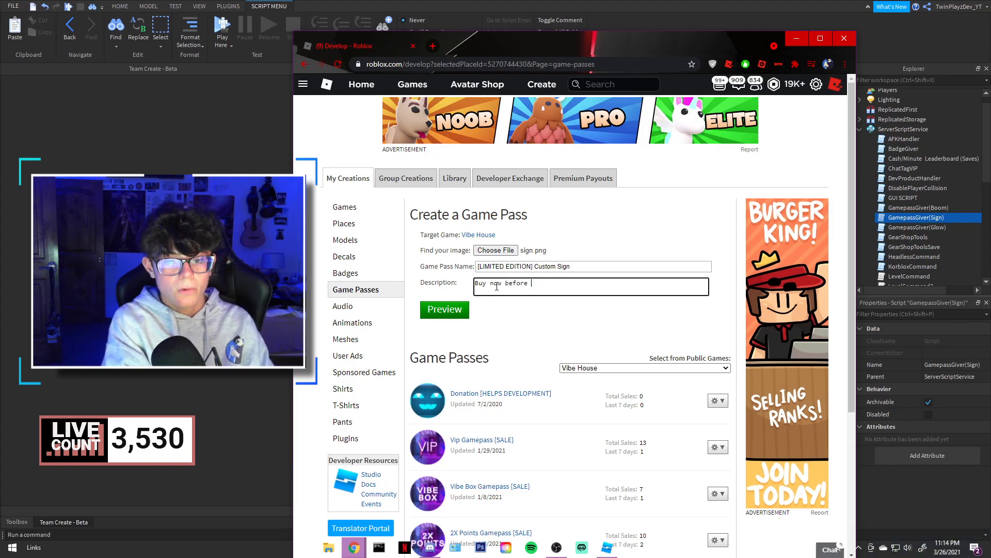
type("its gone!")
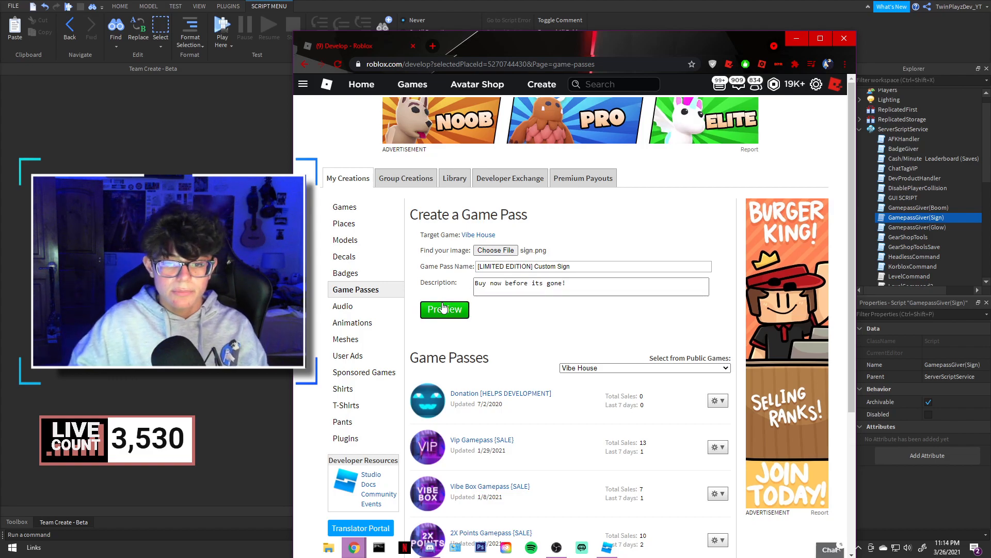
left_click(444, 310)
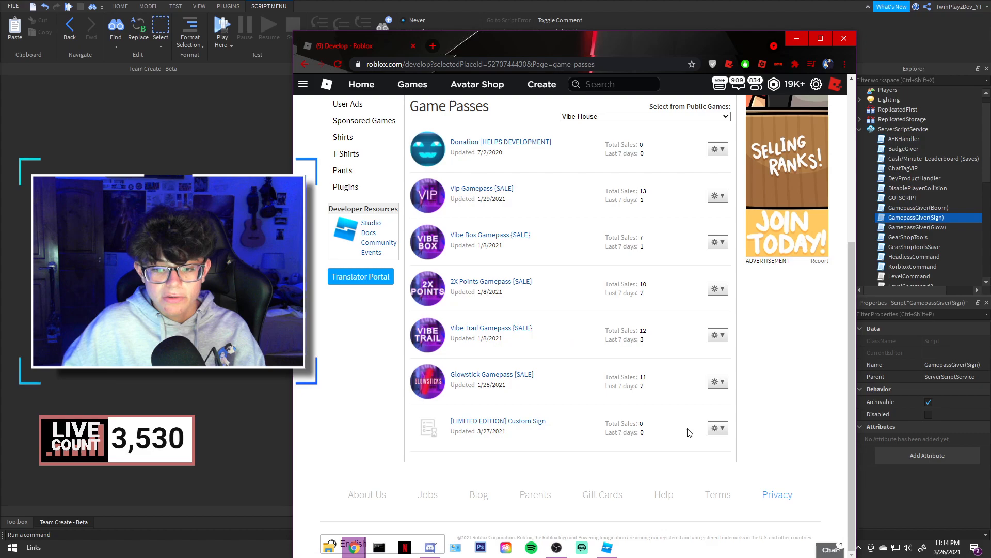
Go to the new Custom Sign pass's Configure settings from its gear menu
left_click(716, 427)
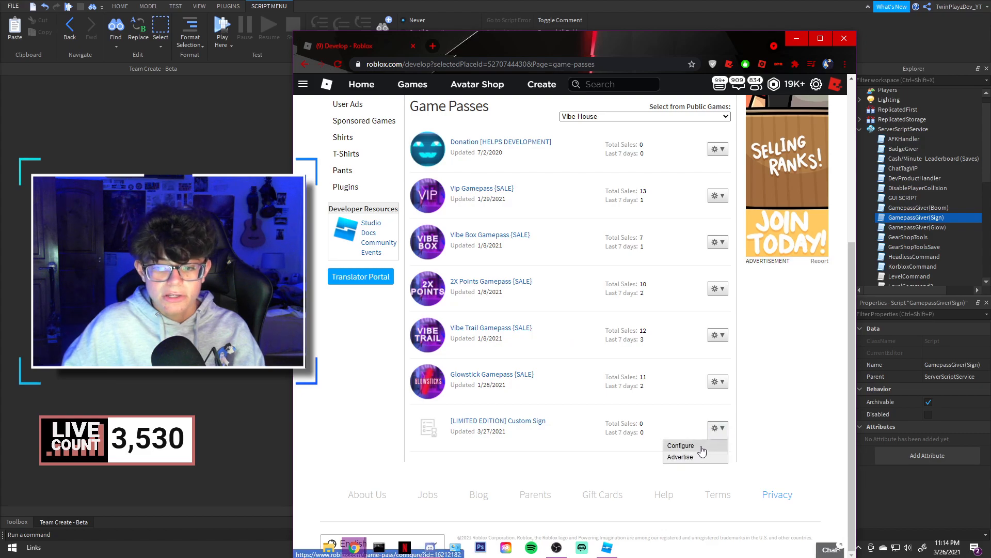
left_click(680, 445)
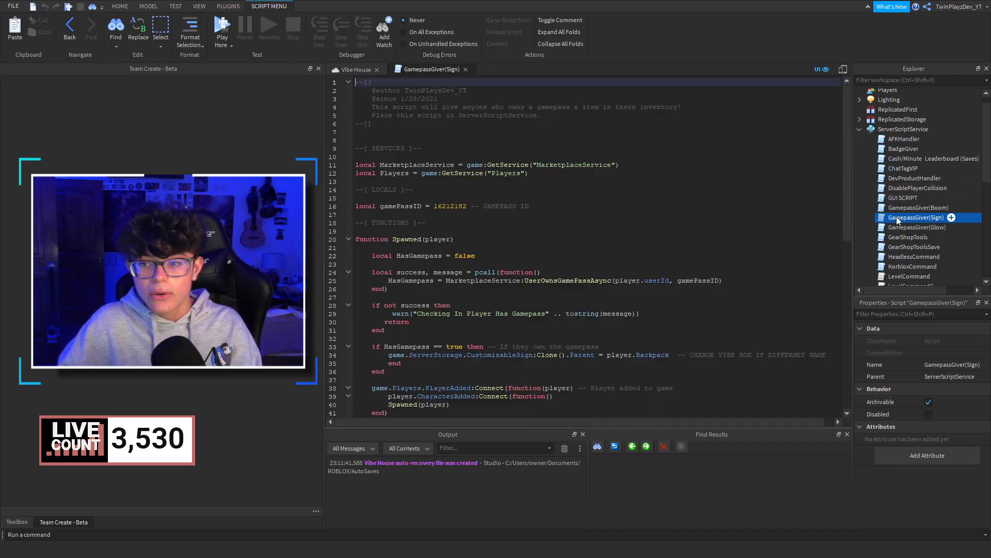
Review the GamepassGiver(Sign) script with ID 16212182 and return to the browser
scroll("down", 3)
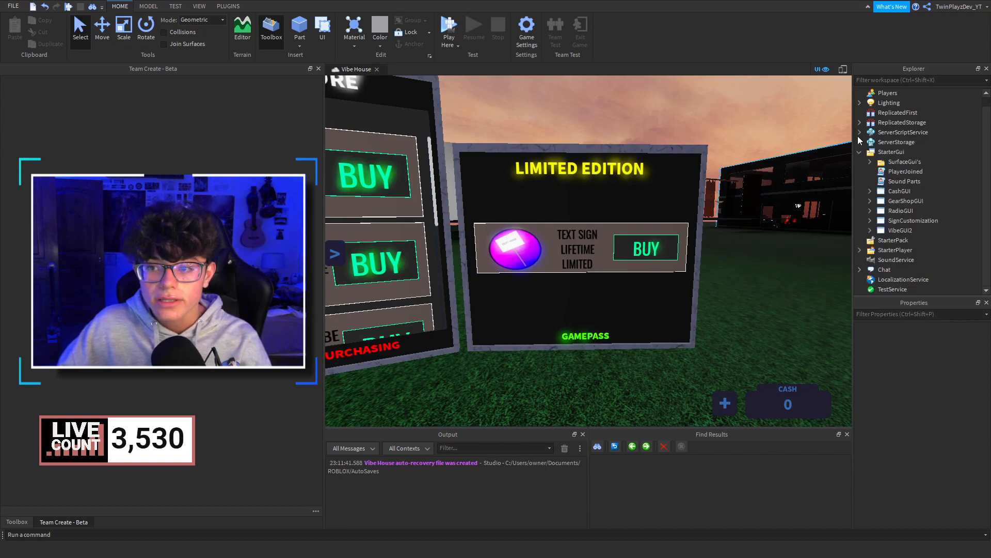
left_click(605, 230)
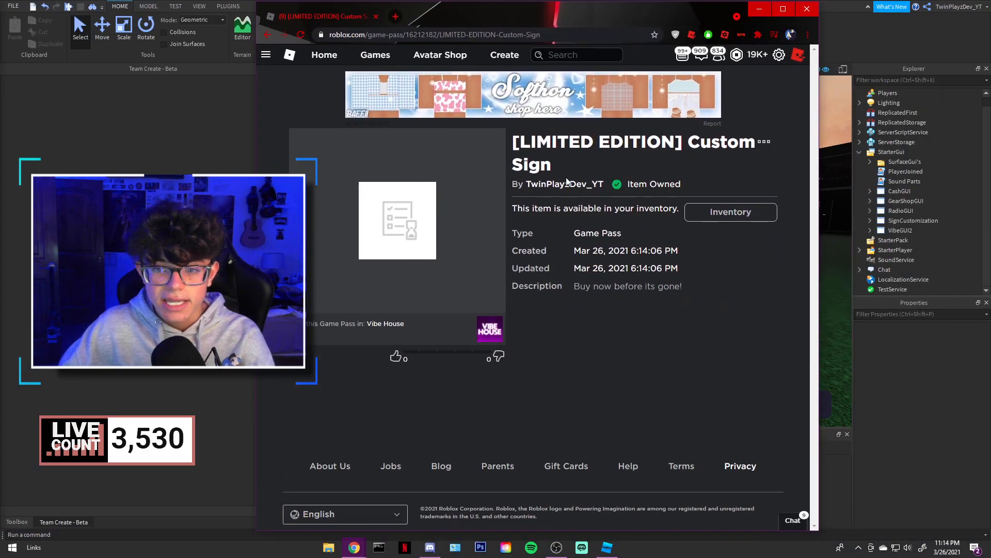
Configure the Custom Sign pass's Sales settings so it is on sale at 1 Robux
left_click(763, 141)
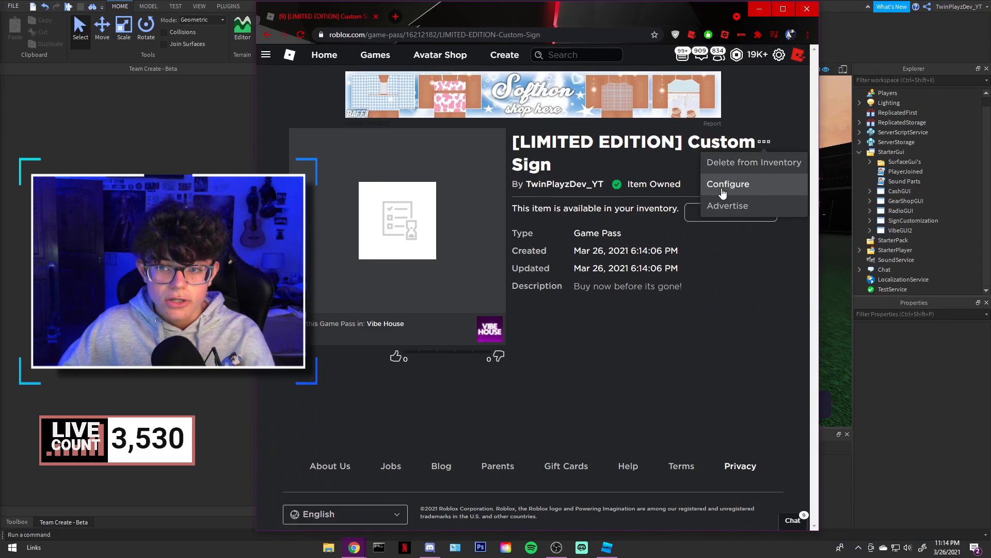
left_click(728, 184)
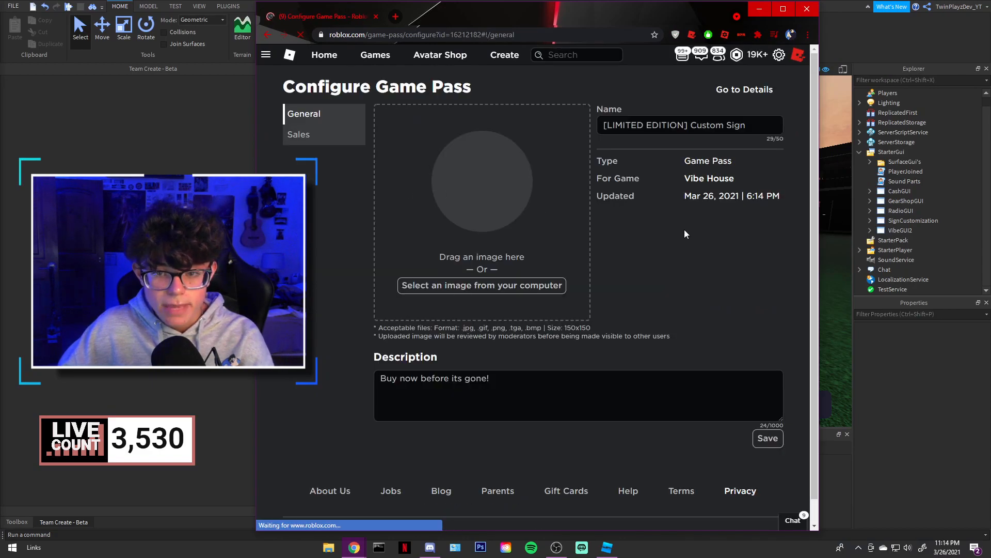
left_click(297, 134)
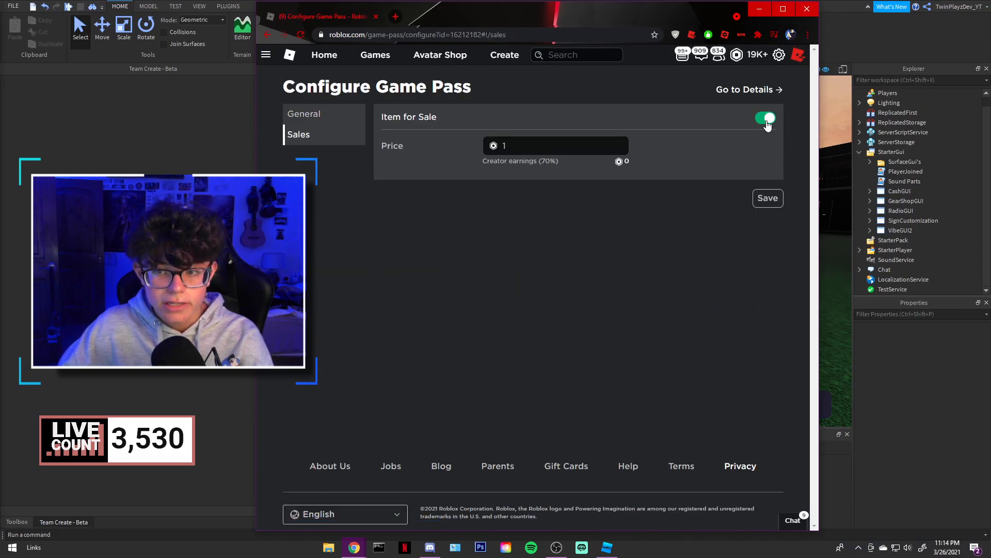
left_click(764, 118)
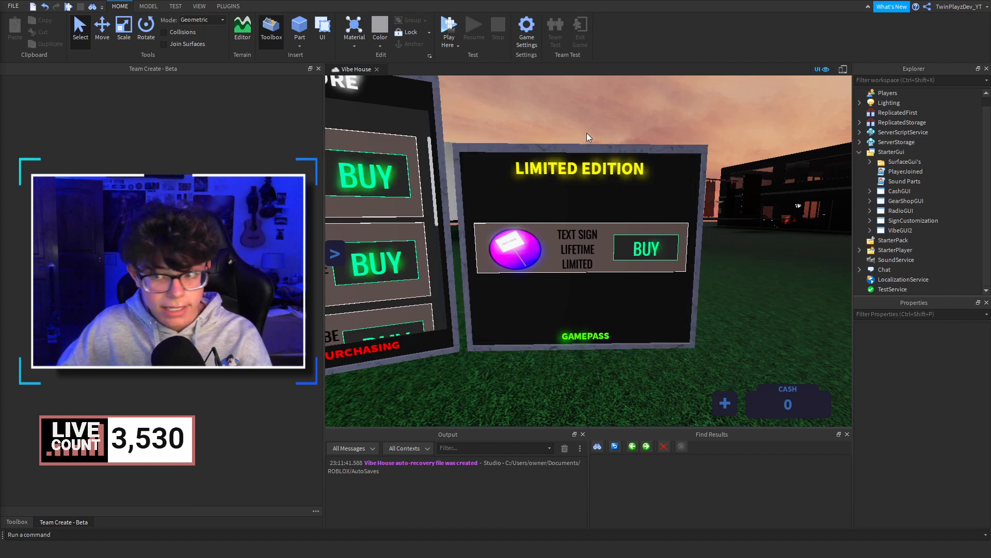
Check ServerStorage and ServerScriptService items, then expand SurfaceGui's to show GamepassGui and LimitedGui
left_click(860, 142)
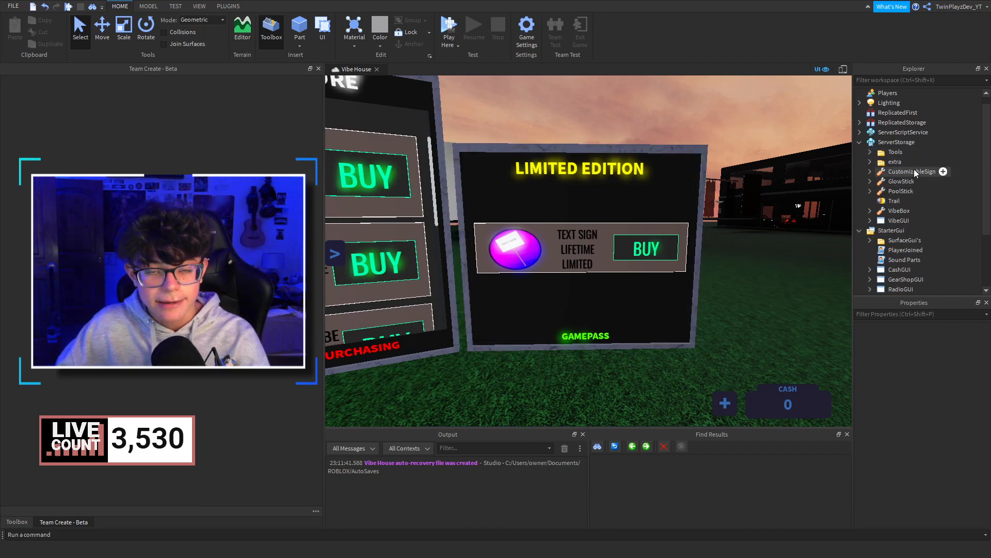
left_click(861, 132)
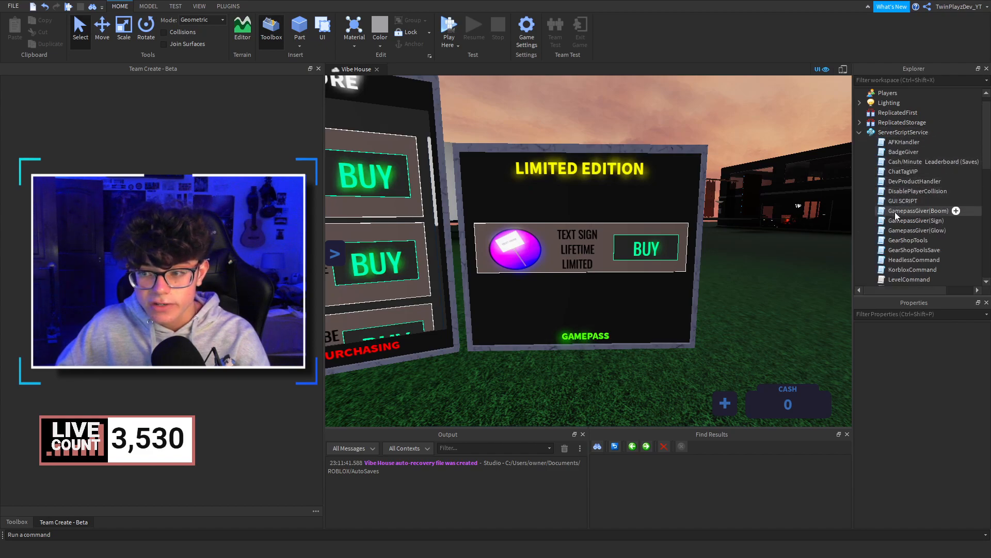
left_click(860, 142)
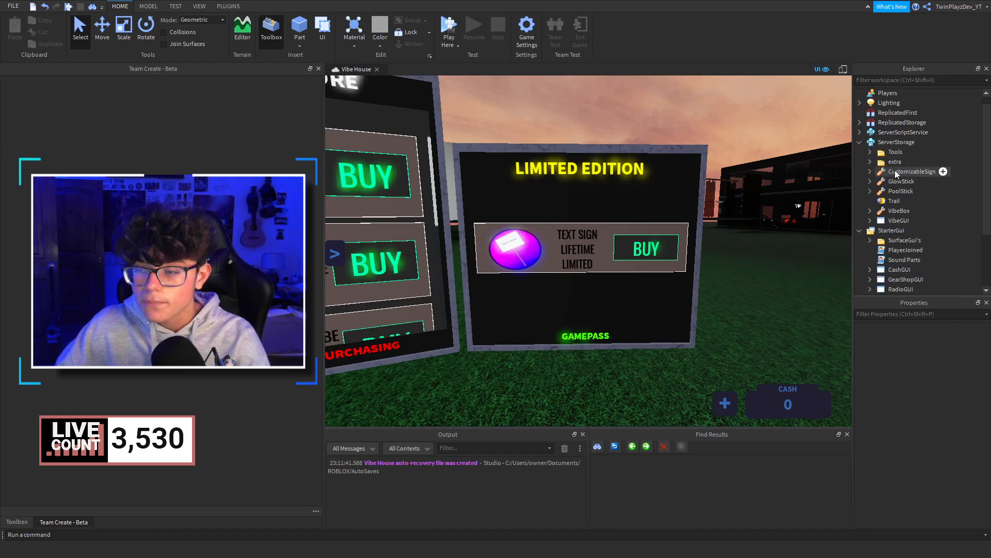
mouse_move(897, 176)
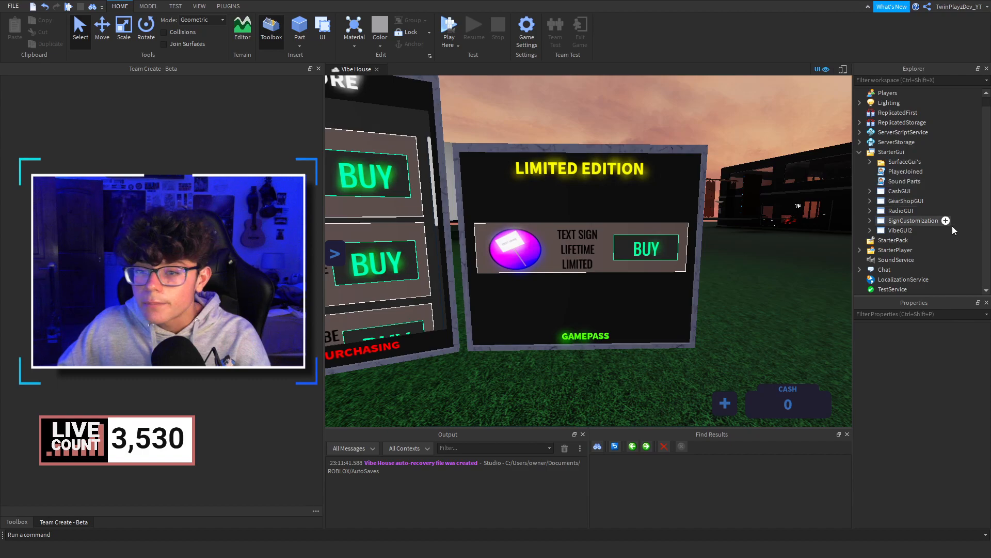
left_click(590, 199)
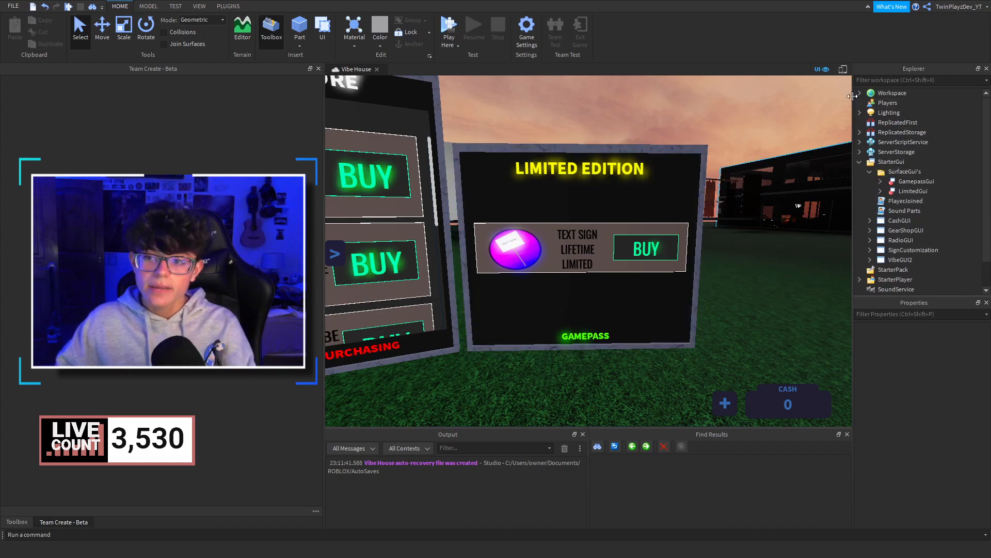
Select the Limited Edition board's LimitedGui and reveal its Frame1 with the Text Sign entry
left_click(915, 201)
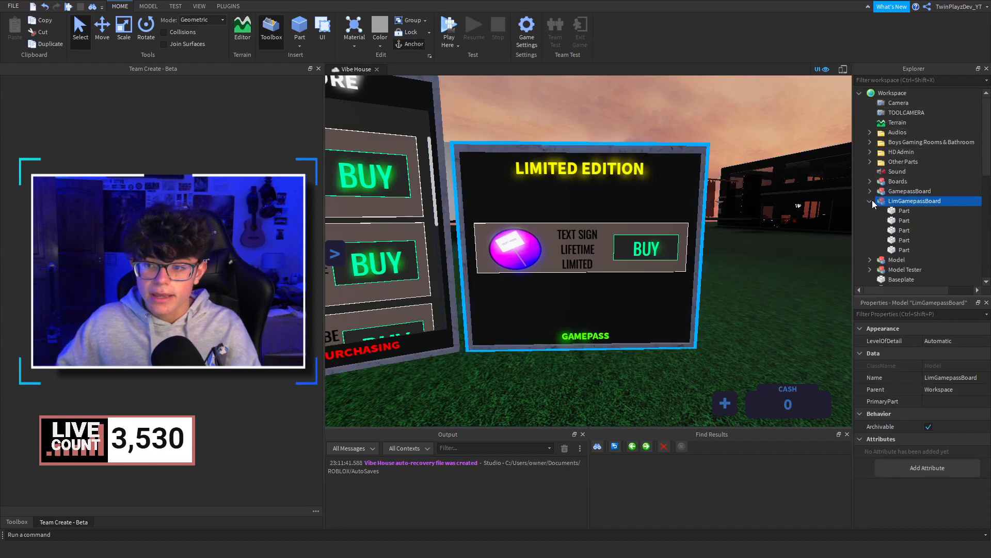
left_click(904, 239)
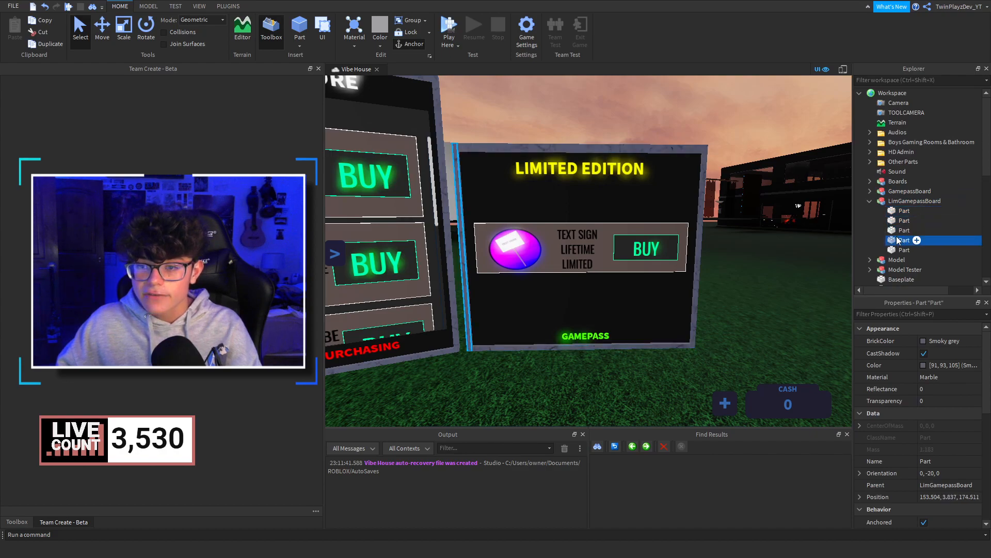
left_click(894, 229)
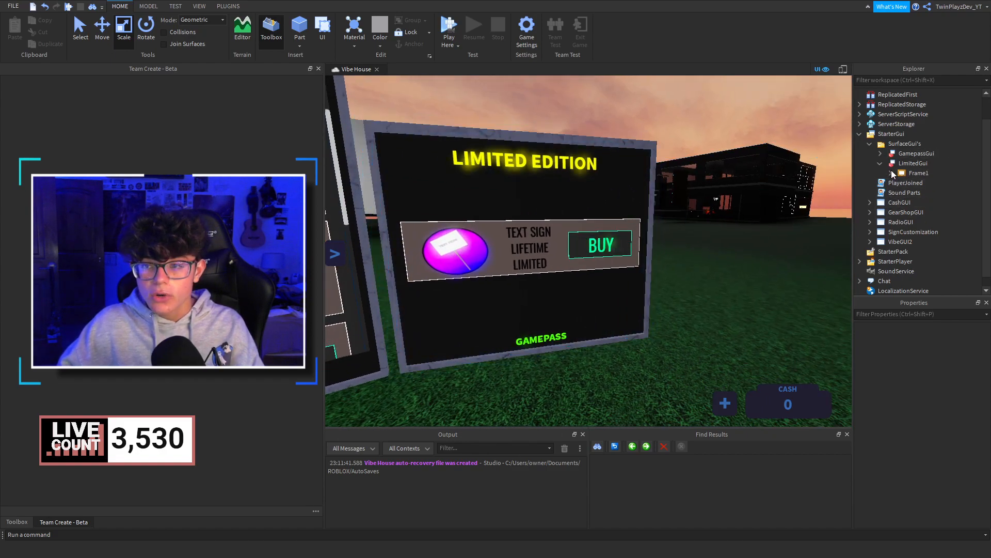
Inspect the Limited entry's GamePassImage and Text label properties inside Frame1's ShopFrame1
left_click(918, 173)
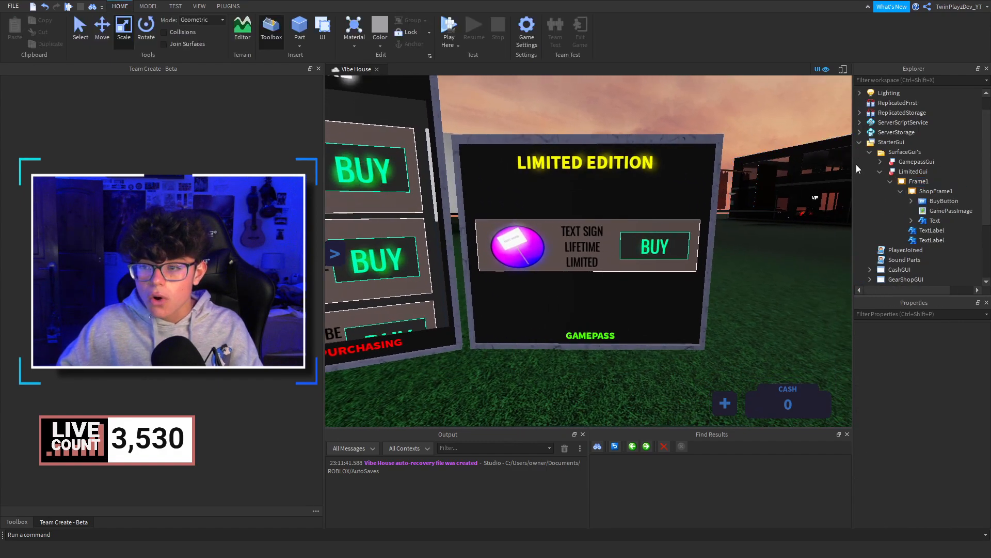
left_click(916, 210)
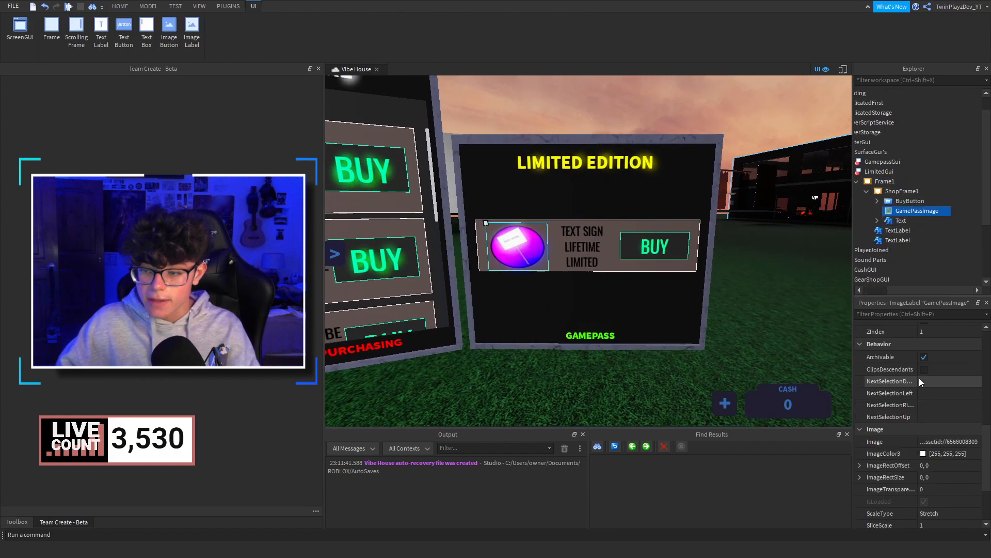
left_click(945, 441)
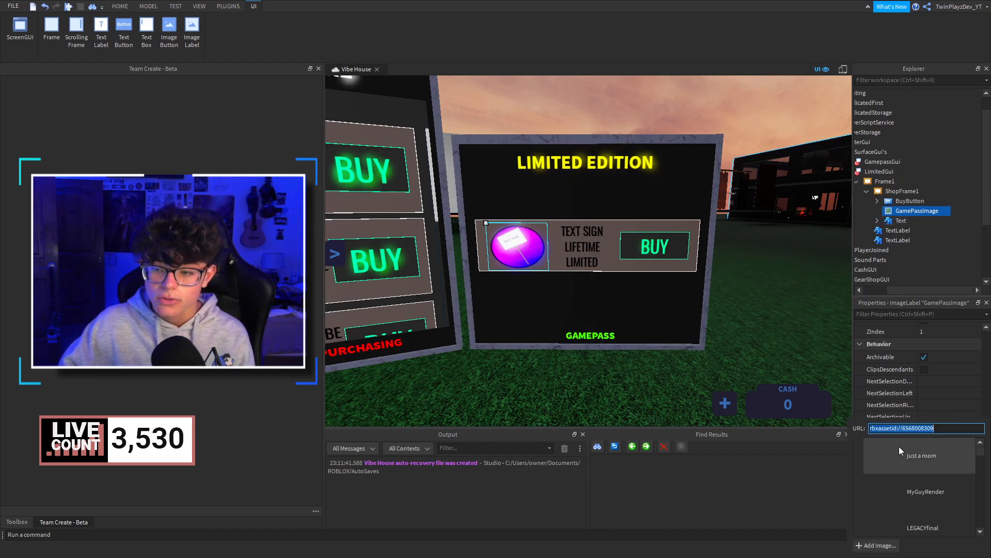
left_click(901, 220)
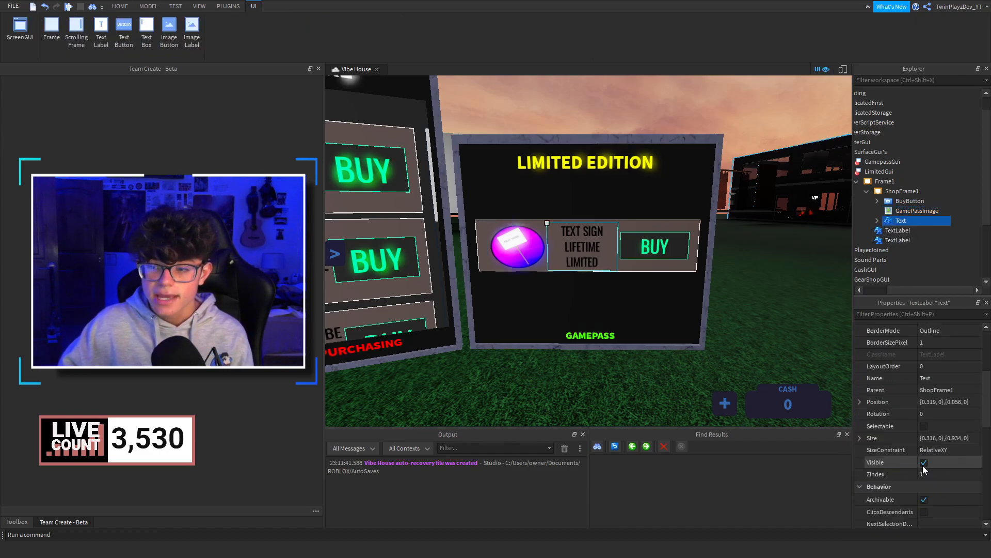
scroll("down", 3)
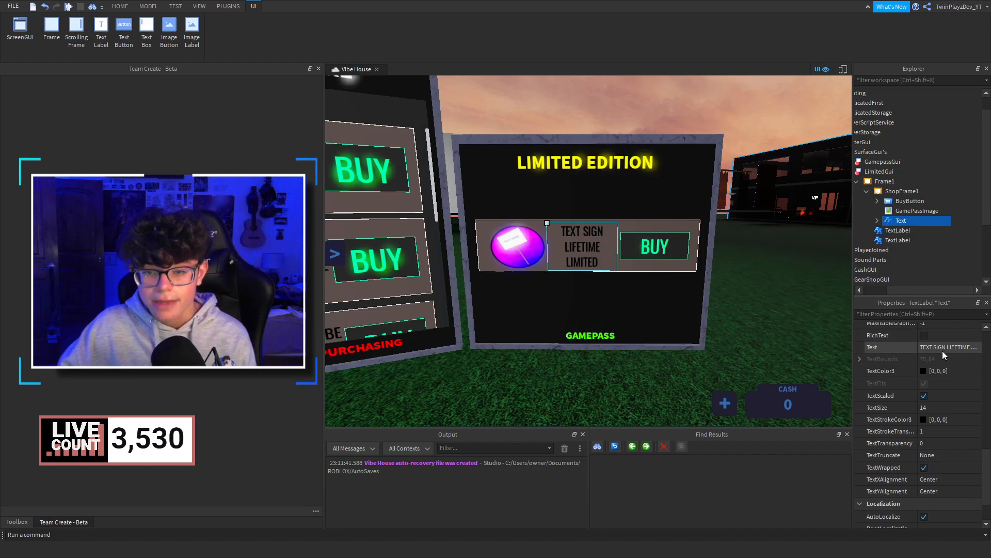
left_click(908, 200)
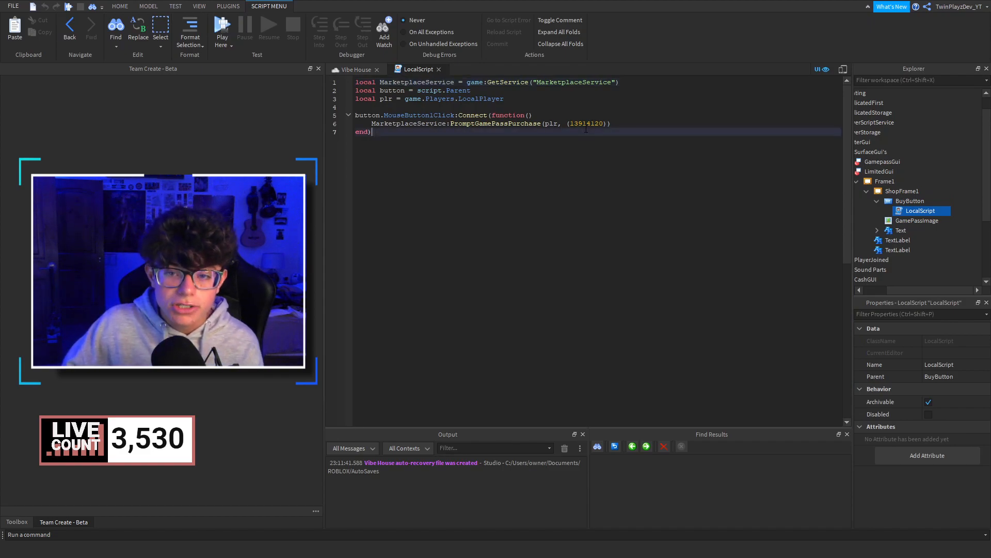
Replace the PromptGamePassPurchase ID in the LocalScript with gamepass 16212182
double_click(584, 123)
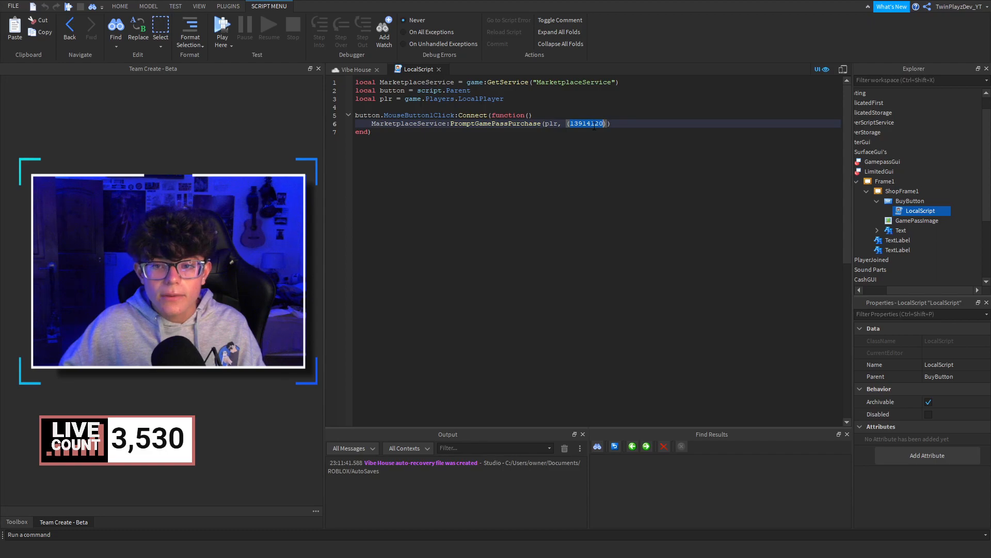
type("16212182")
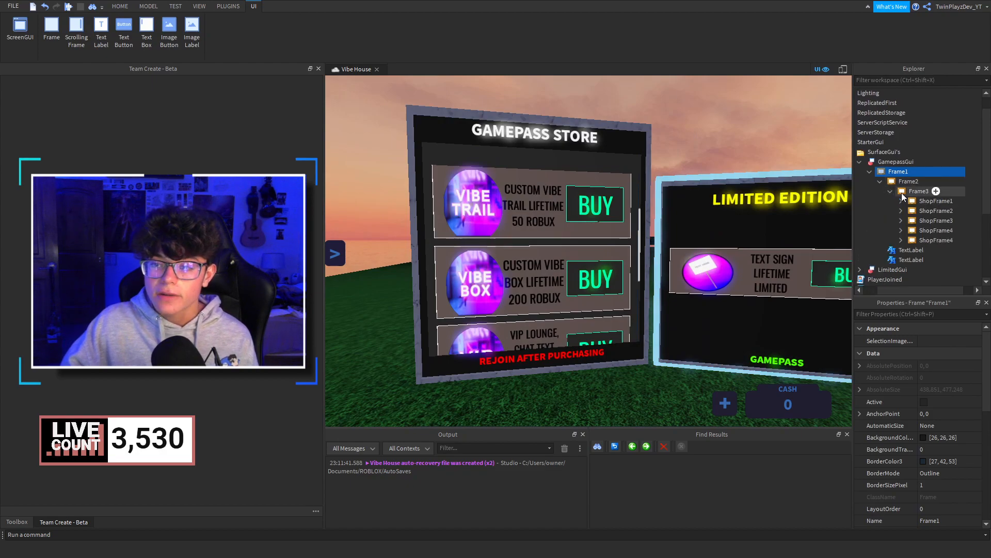
Inspect ShopFrame3's Vibe Box offer, checking its BuyButton, GamePassImage and Text
left_click(934, 220)
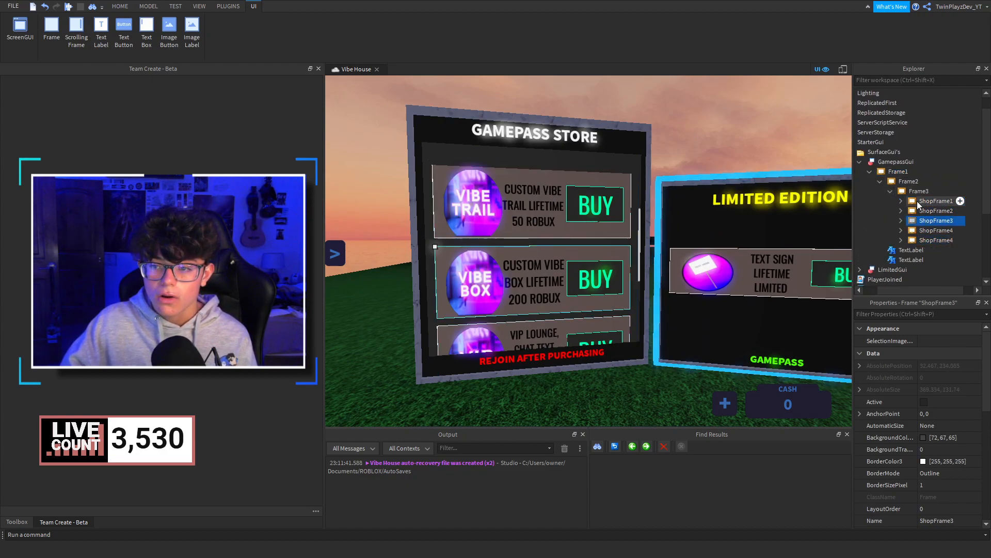
double_click(935, 200)
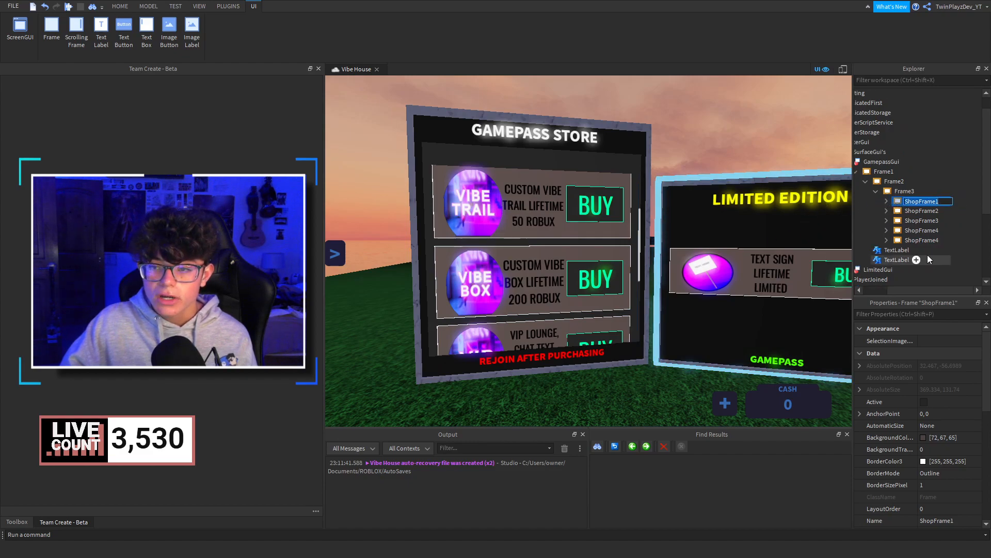
left_click(919, 220)
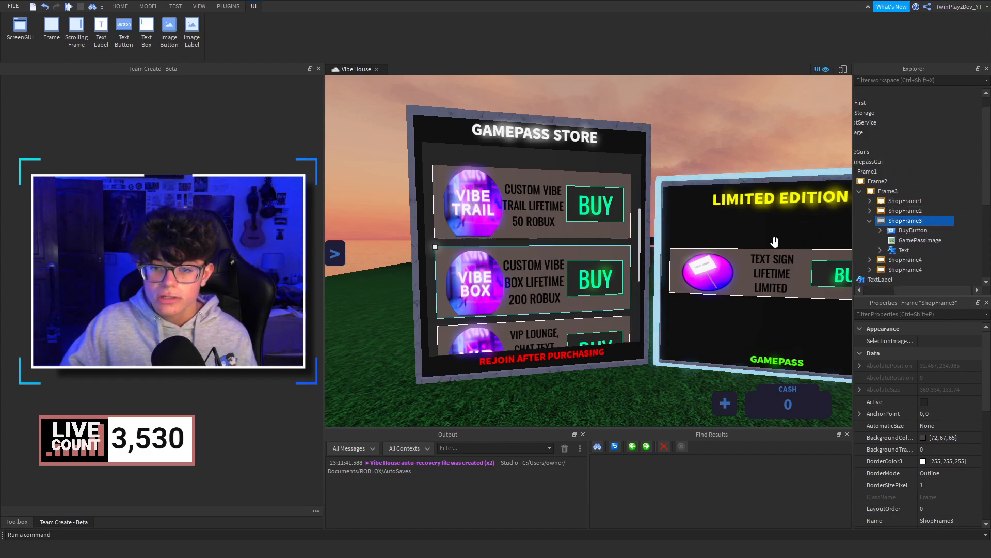
left_click(920, 240)
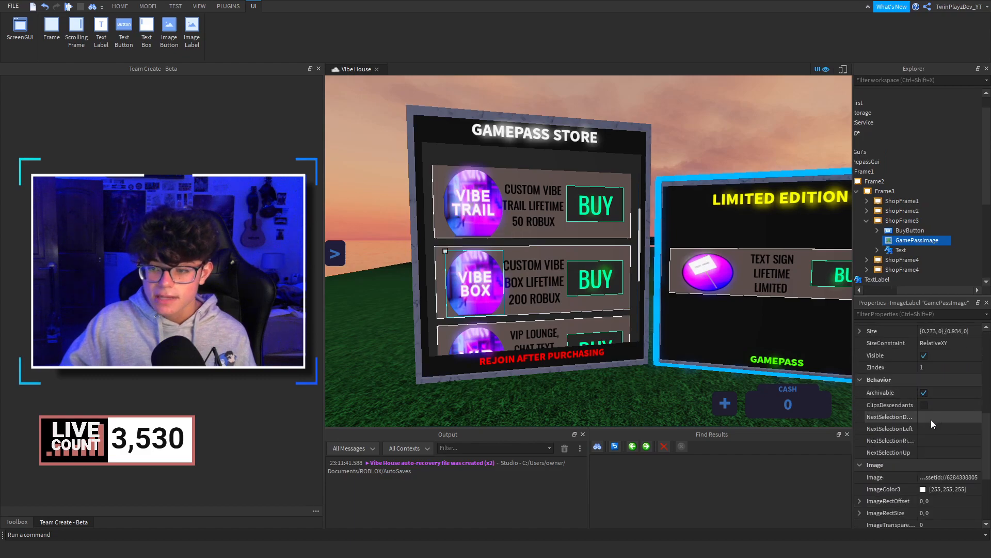
left_click(902, 250)
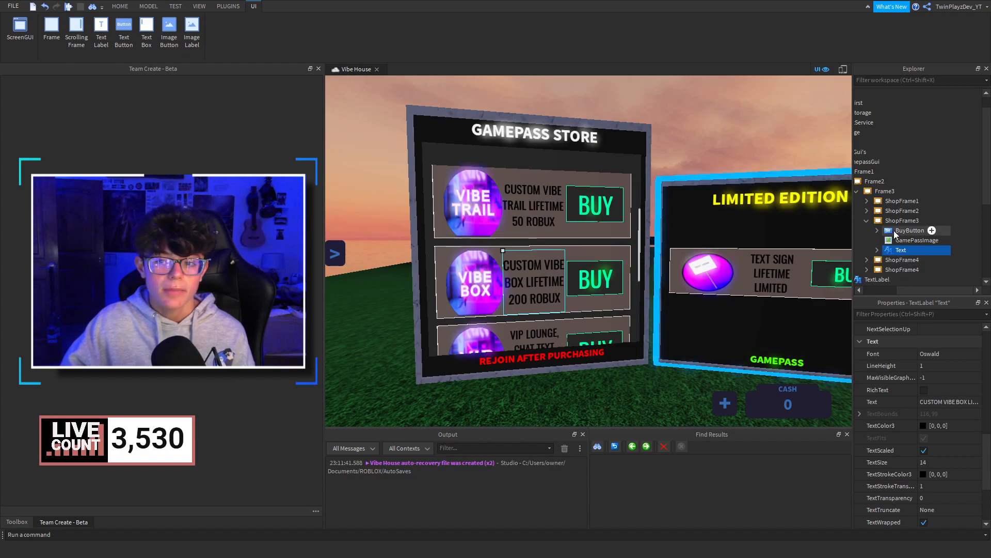
double_click(918, 240)
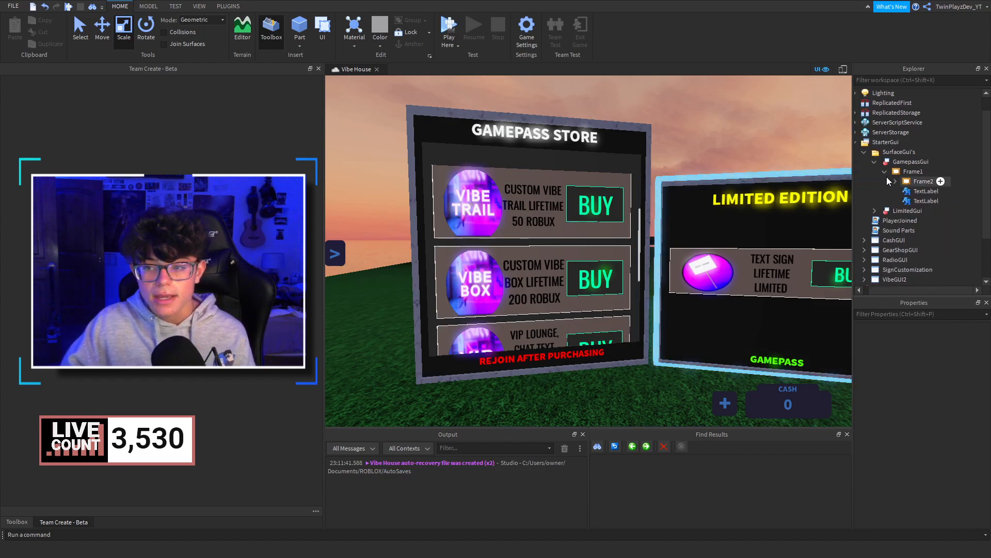
Collapse the GamepassGui hierarchy back to the top-level services
left_click(874, 161)
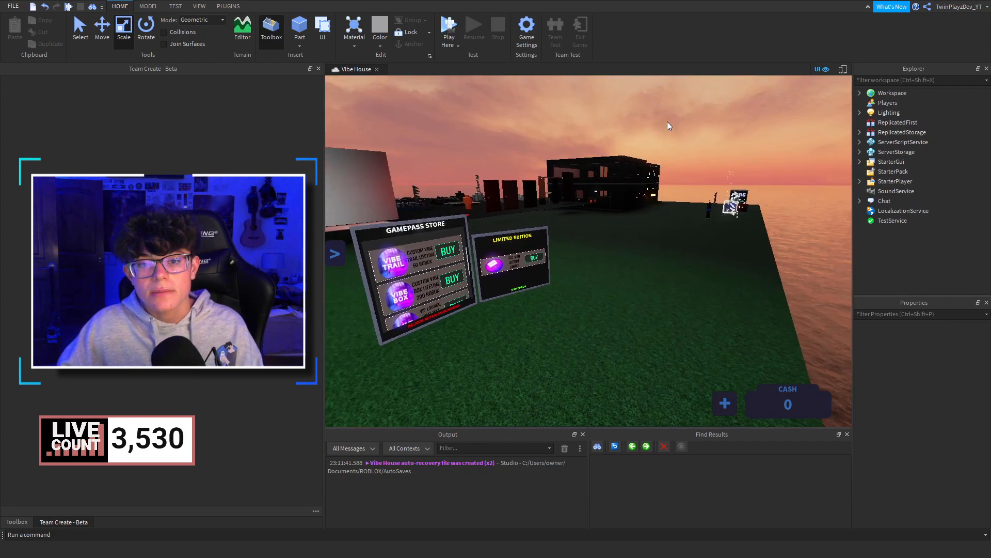
Start a play test of Vibe House from the Home ribbon
left_click(448, 24)
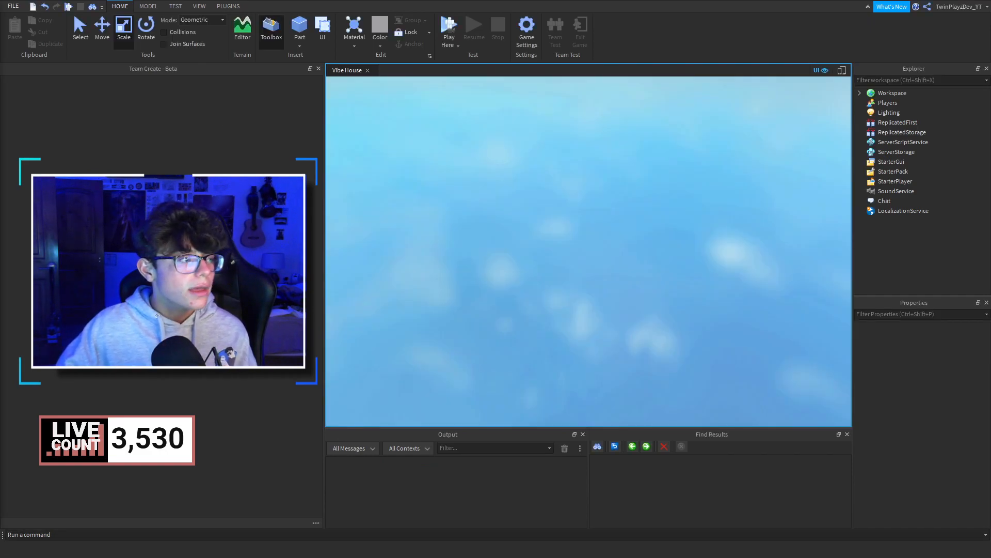
left_click(449, 29)
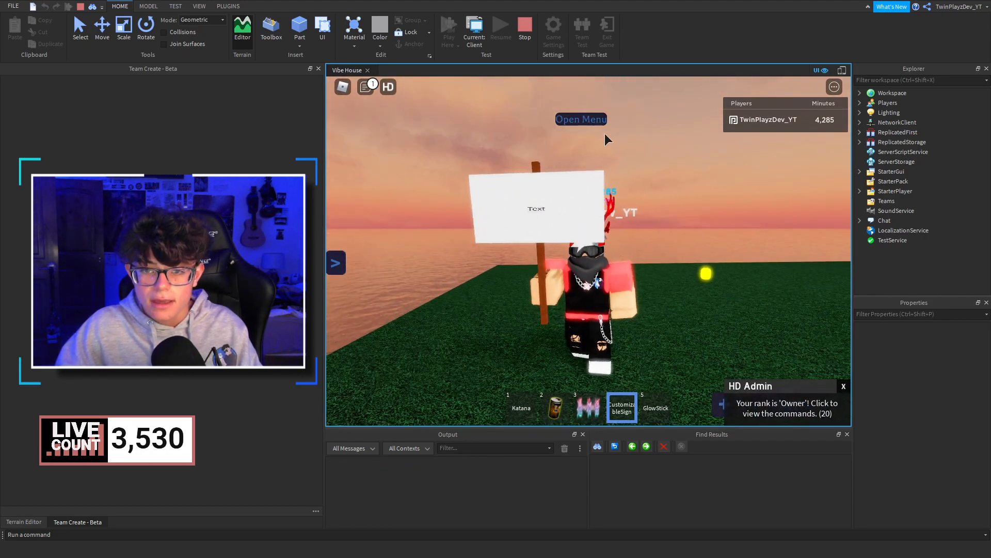
Recolor the sign board black and submit 'asdf' as the new sign text
left_click(579, 118)
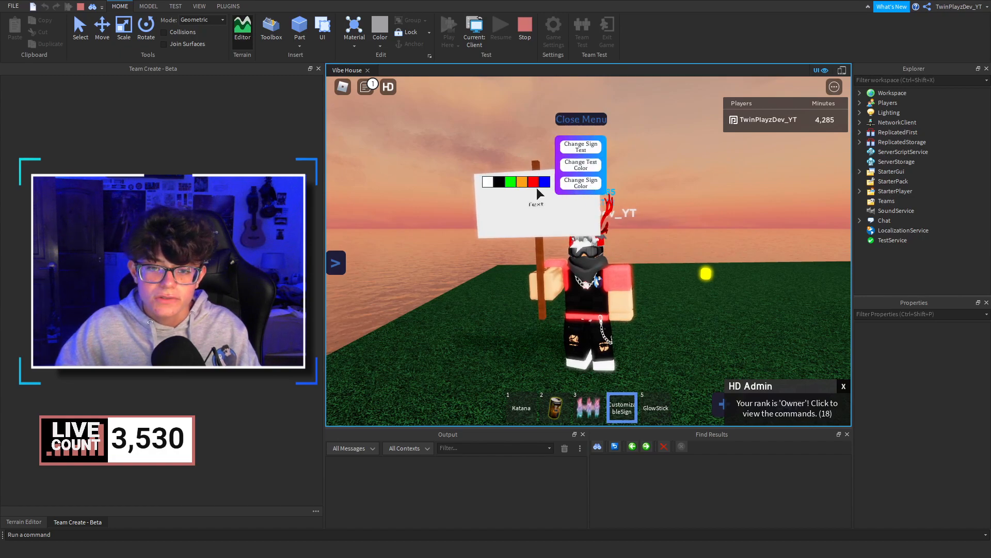
left_click(580, 182)
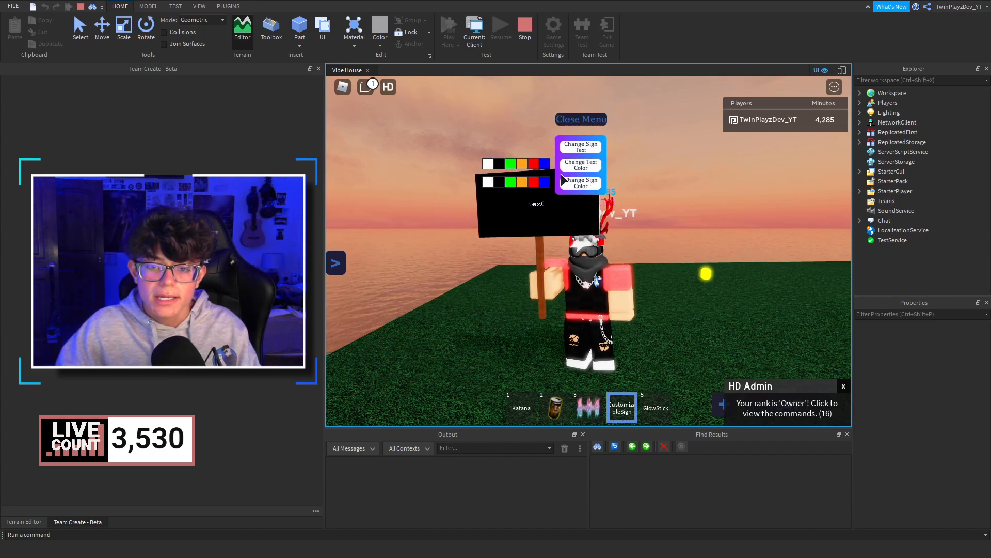
left_click(579, 147)
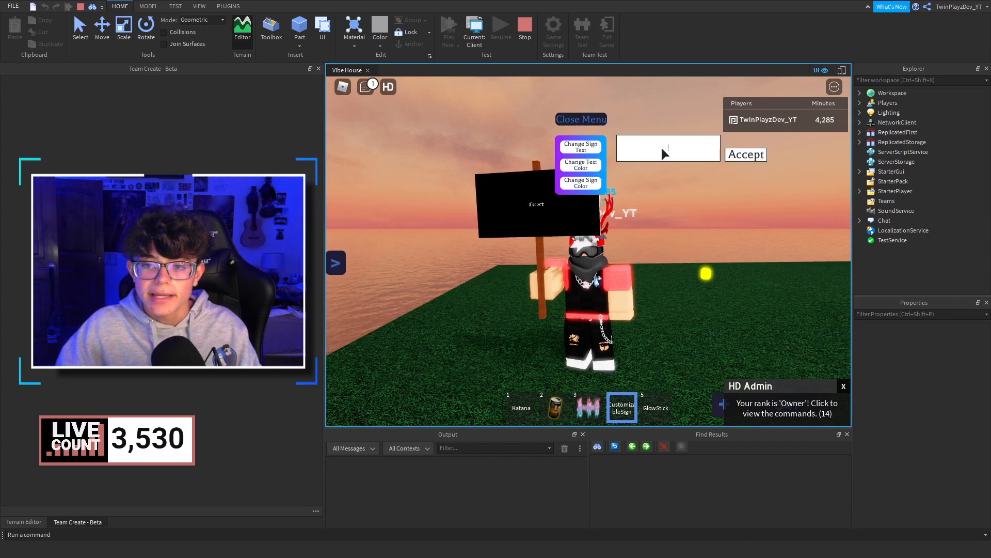
type("asdf")
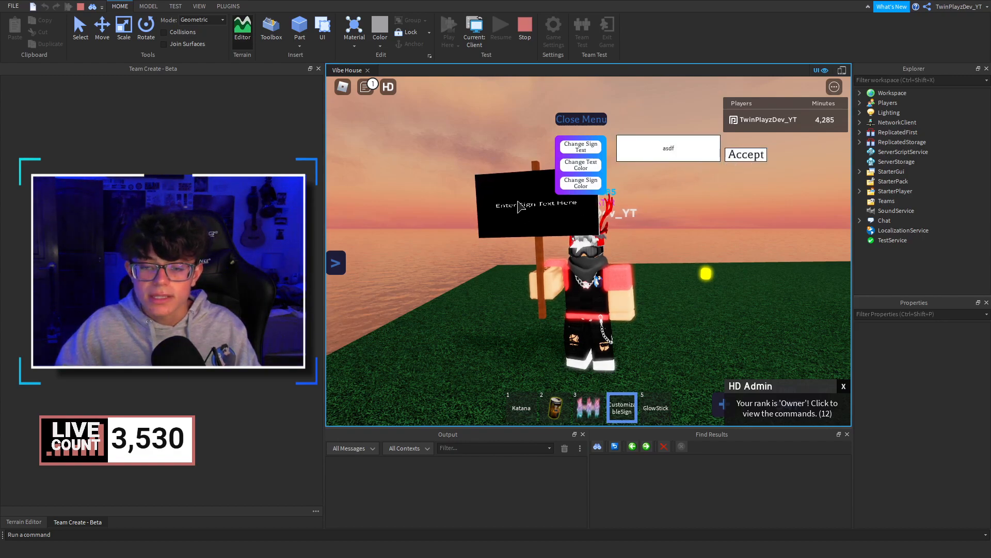
left_click(579, 119)
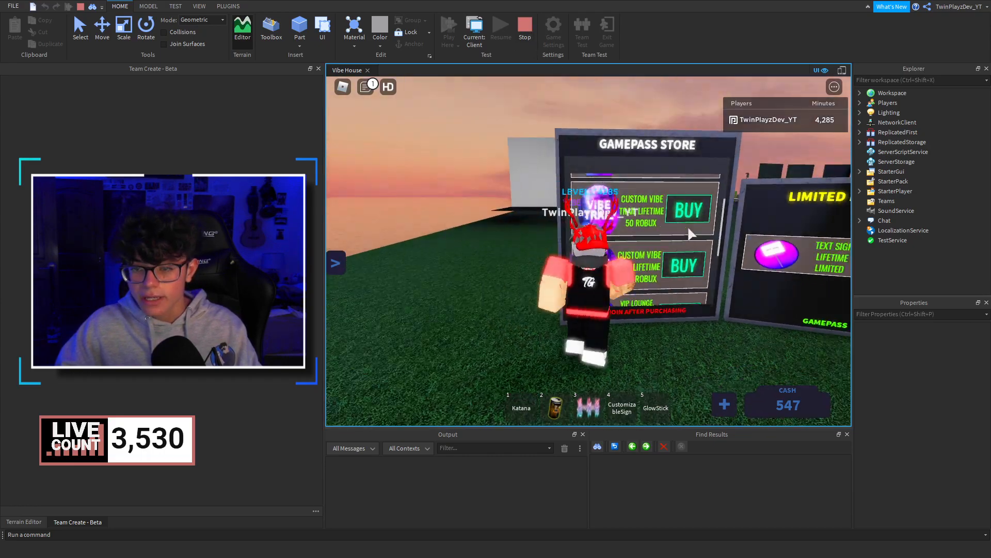
Attempt to buy Custom Vibe Trail and dismiss the already-owned notice
left_click(688, 208)
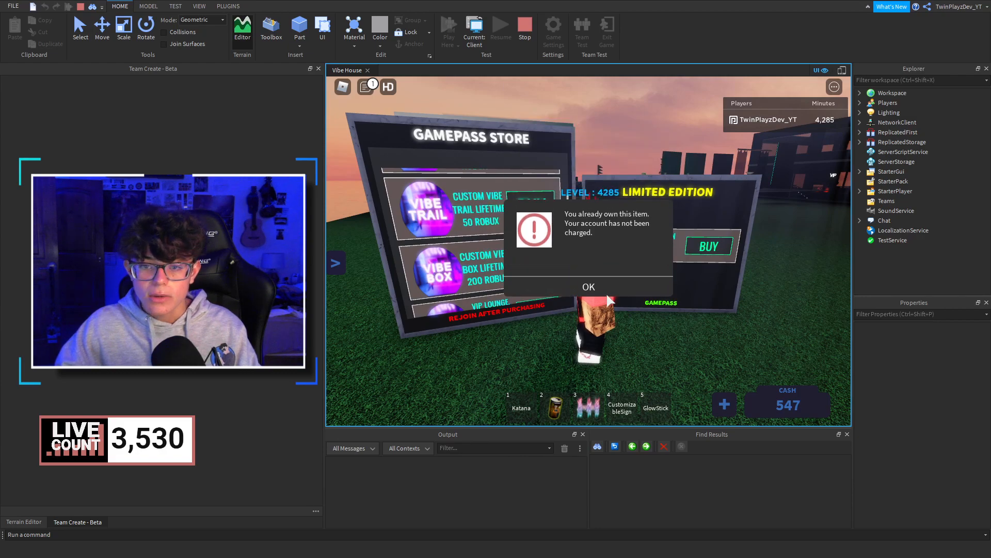
left_click(588, 286)
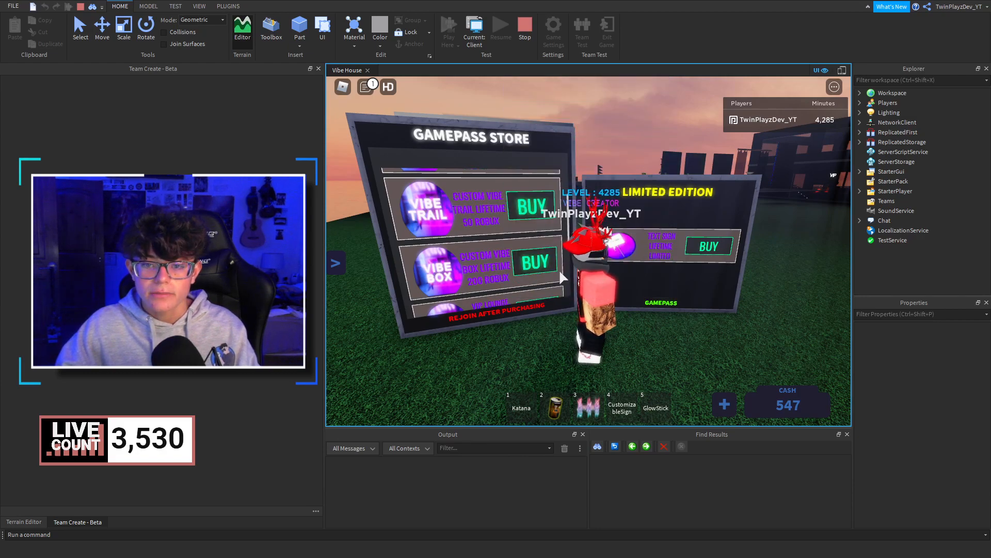